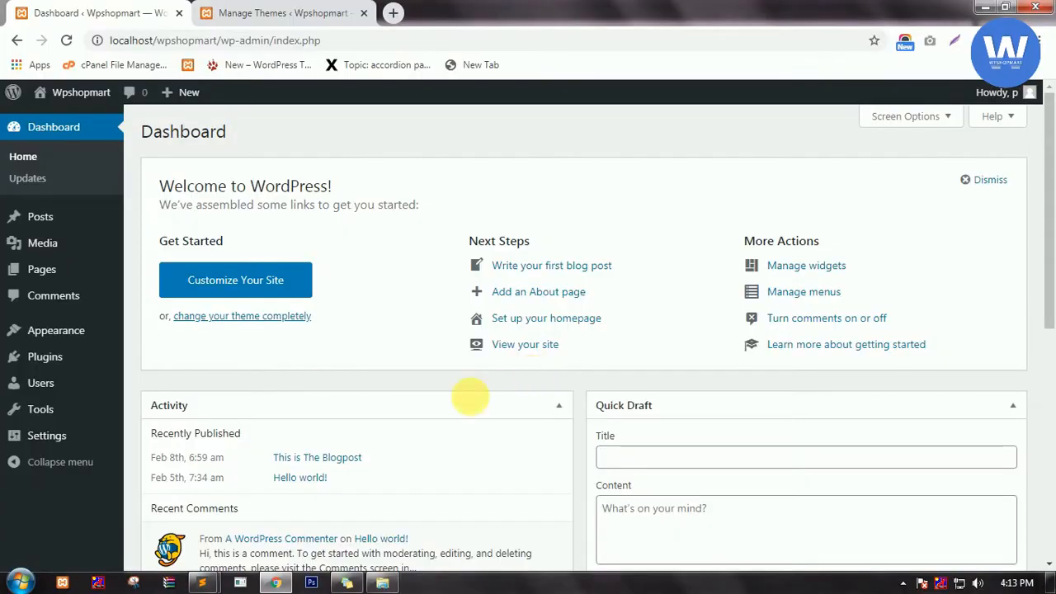
{"action": "mouse_move", "coordinate": [372, 228]}
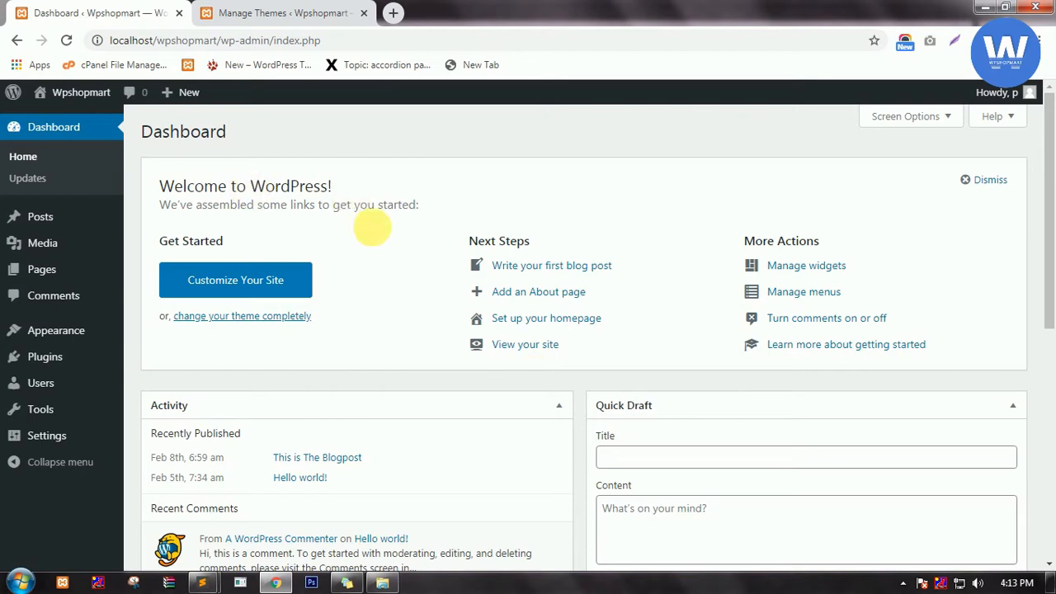
{"action": "mouse_move", "coordinate": [406, 240]}
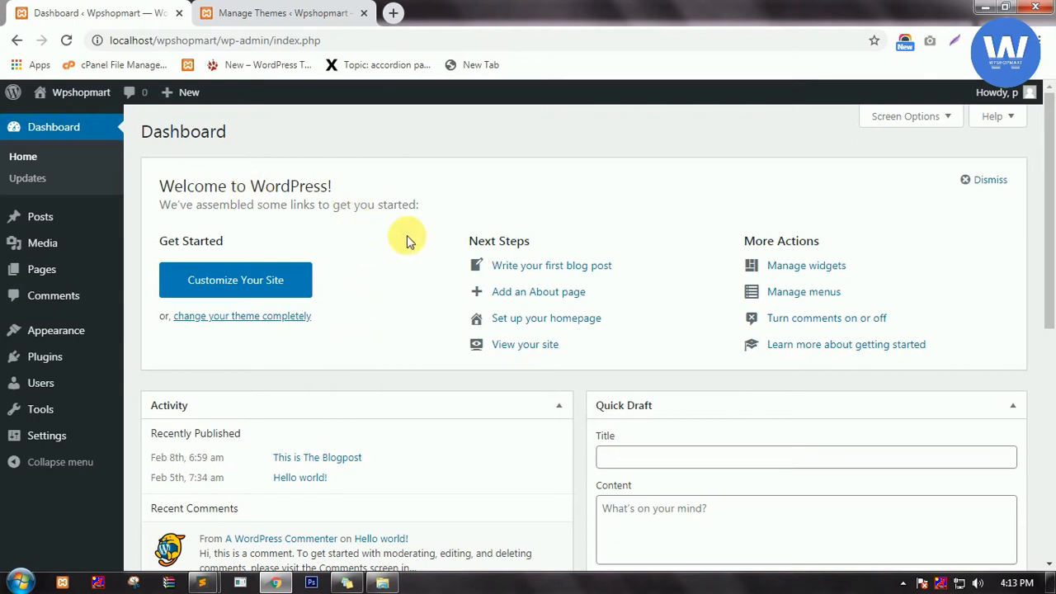
{"action": "mouse_move", "coordinate": [352, 177]}
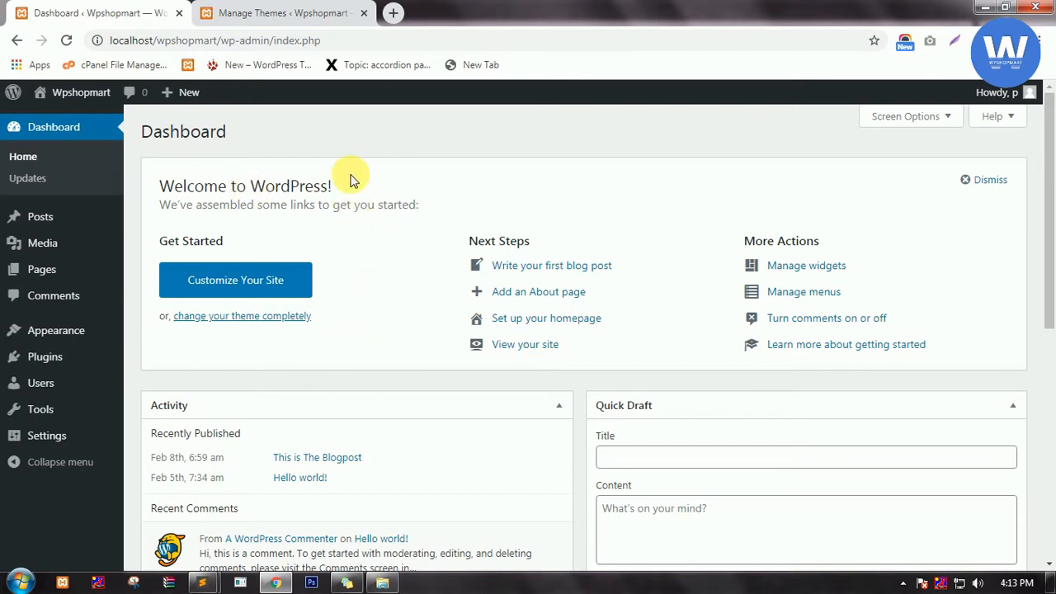
{"action": "mouse_move", "coordinate": [354, 231]}
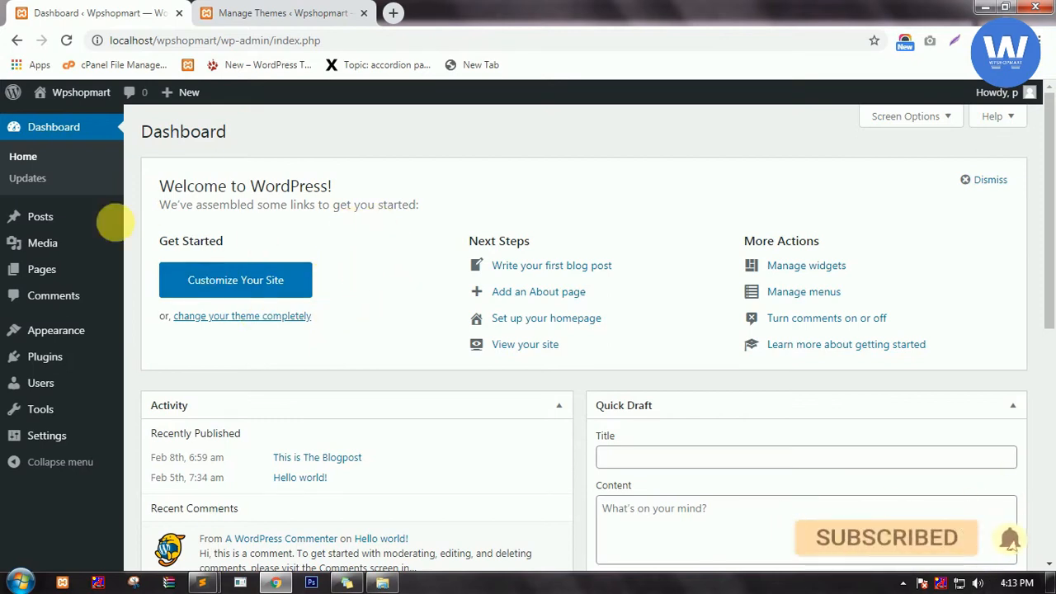
{"action": "mouse_move", "coordinate": [37, 216]}
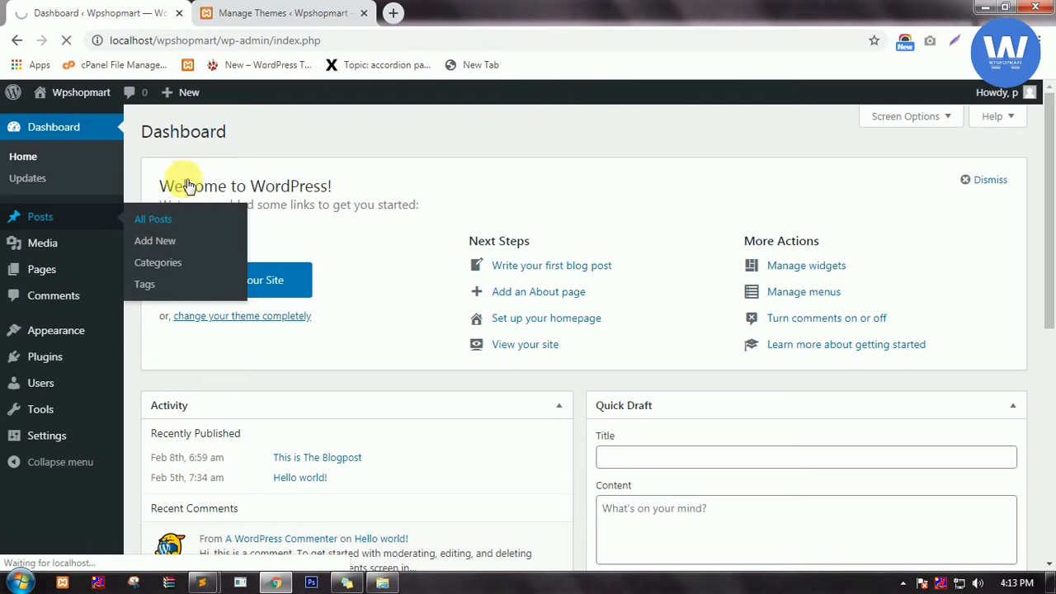
Open 'This is The Blogpost' from All Posts and scroll through its text and koala image.
{"action": "left_click", "coordinate": [153, 219]}
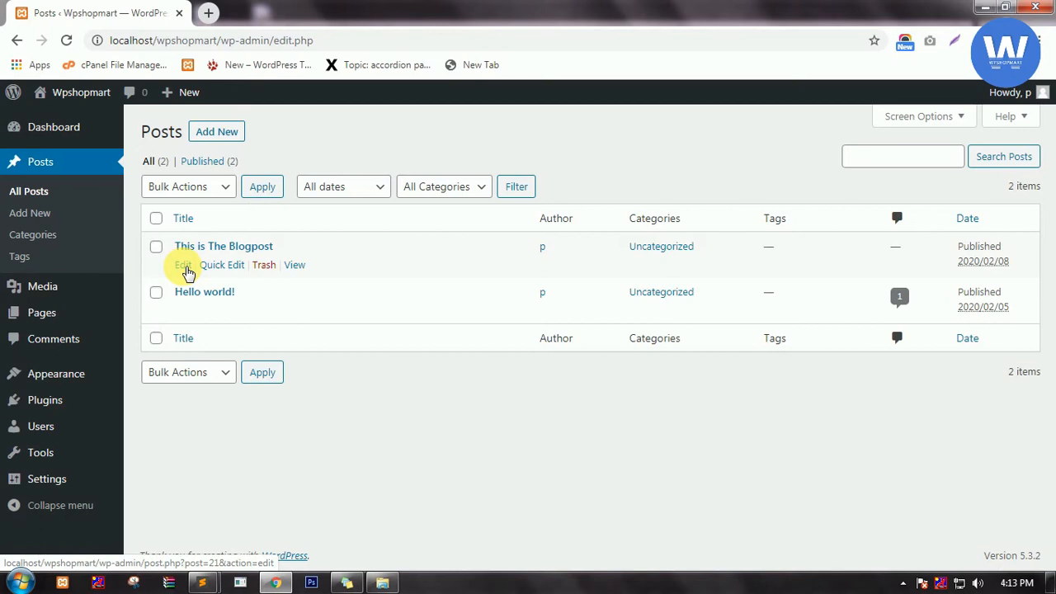
{"action": "left_click", "coordinate": [183, 265]}
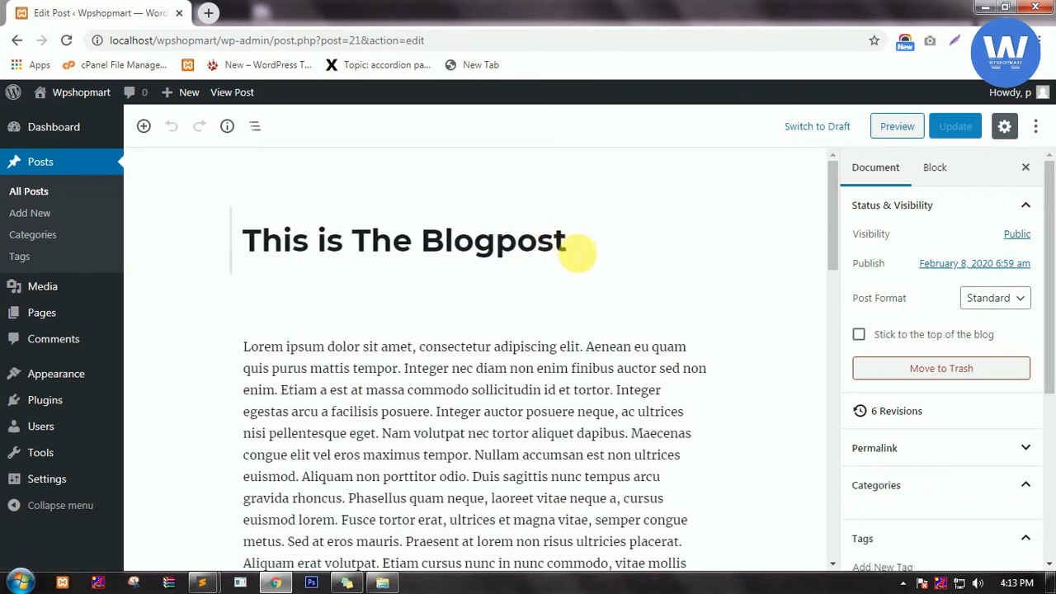
{"action": "left_click", "coordinate": [561, 240]}
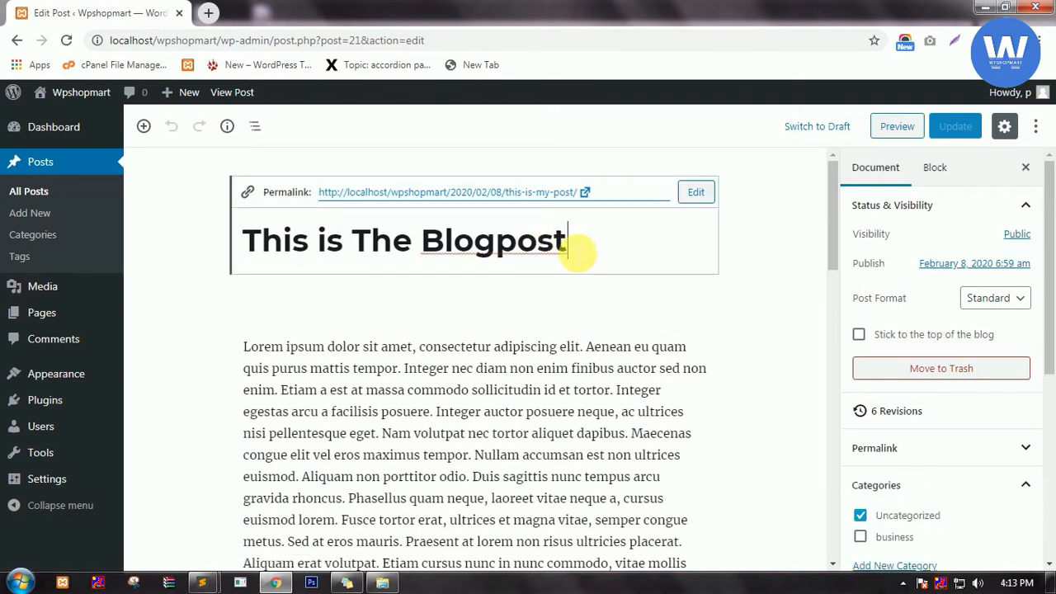
{"action": "scroll", "scroll_direction": "down", "scroll_amount": 3}
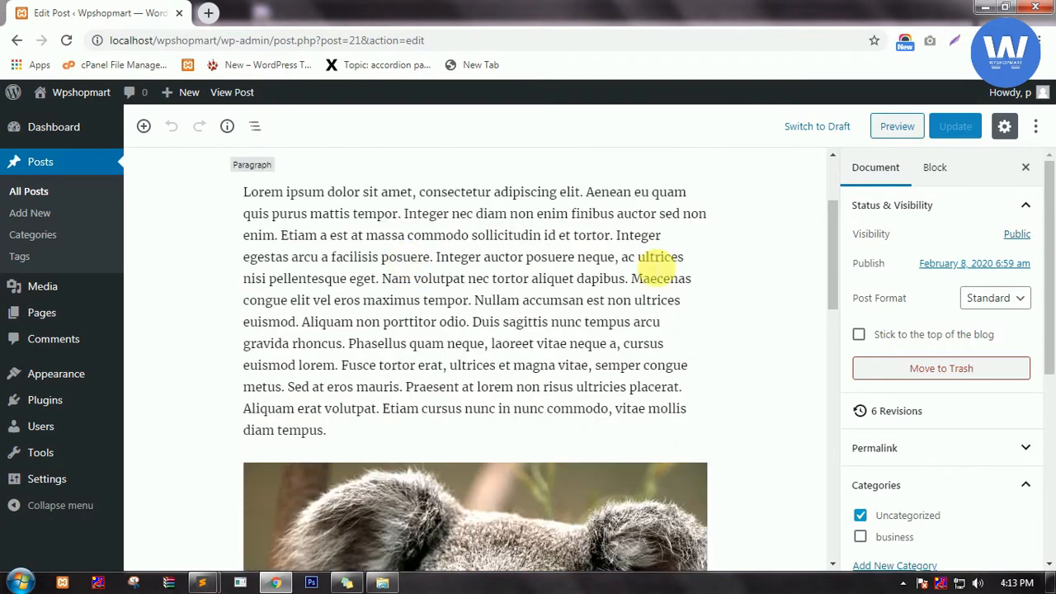
{"action": "scroll", "scroll_direction": "down", "scroll_amount": 3}
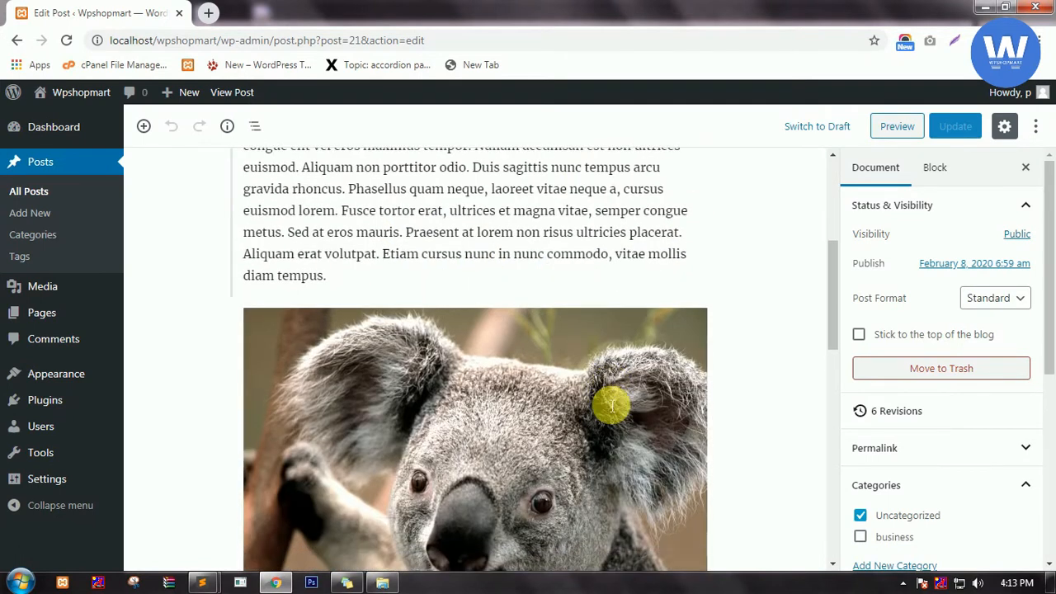
{"action": "scroll", "scroll_direction": "down", "scroll_amount": 3}
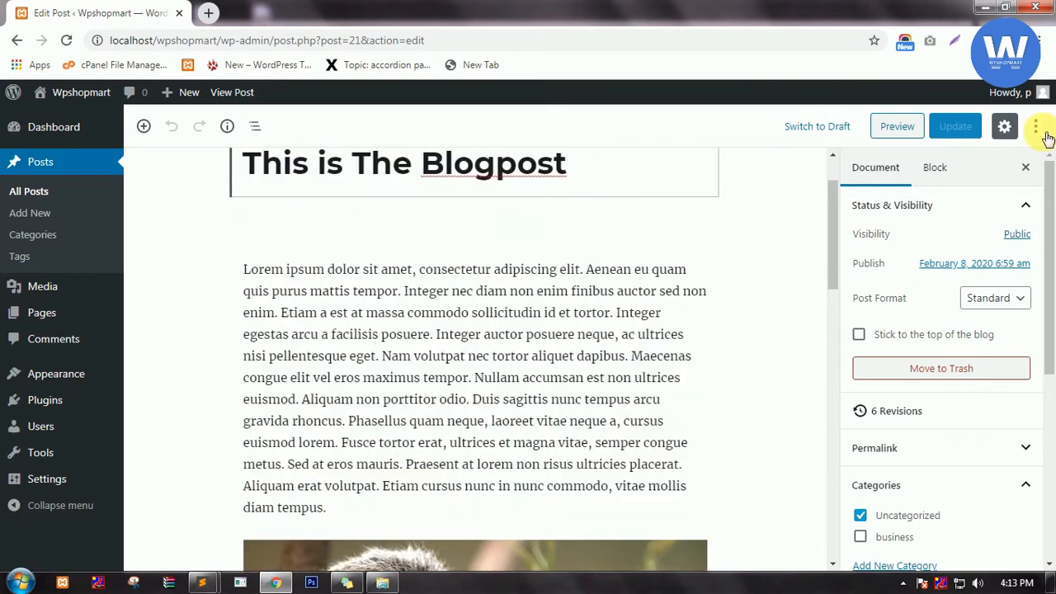
{"action": "mouse_move", "coordinate": [1036, 126]}
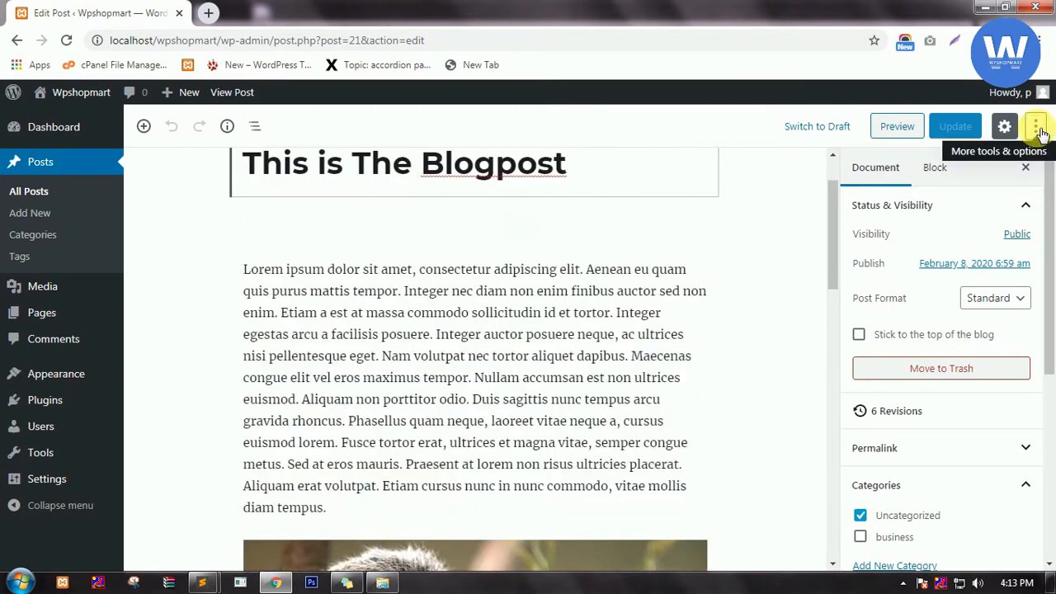
Use Copy All Content from the editor's More tools & options menu.
{"action": "left_click", "coordinate": [1037, 126]}
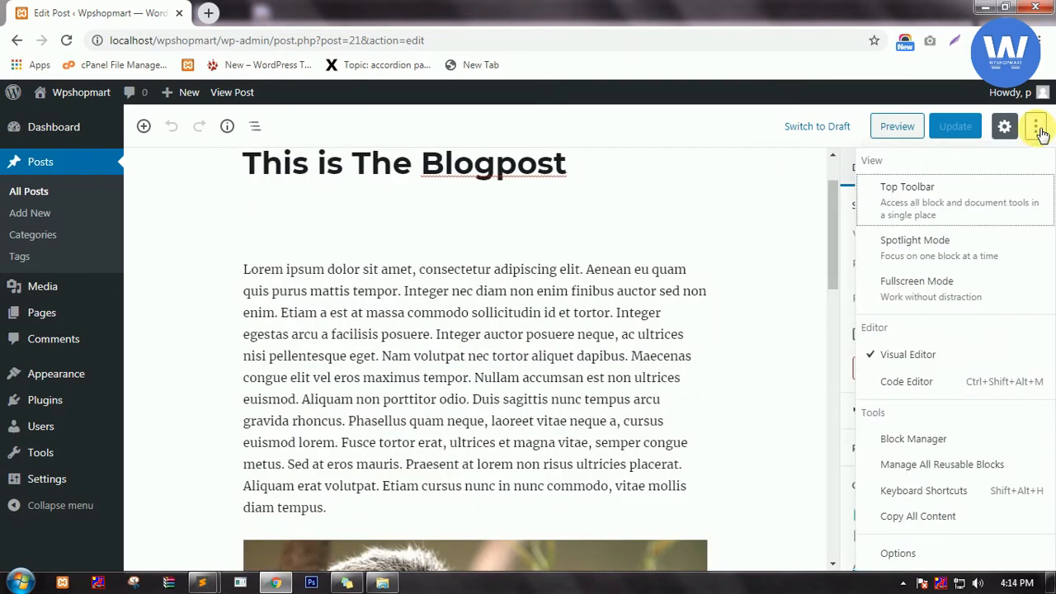
{"action": "mouse_move", "coordinate": [917, 516]}
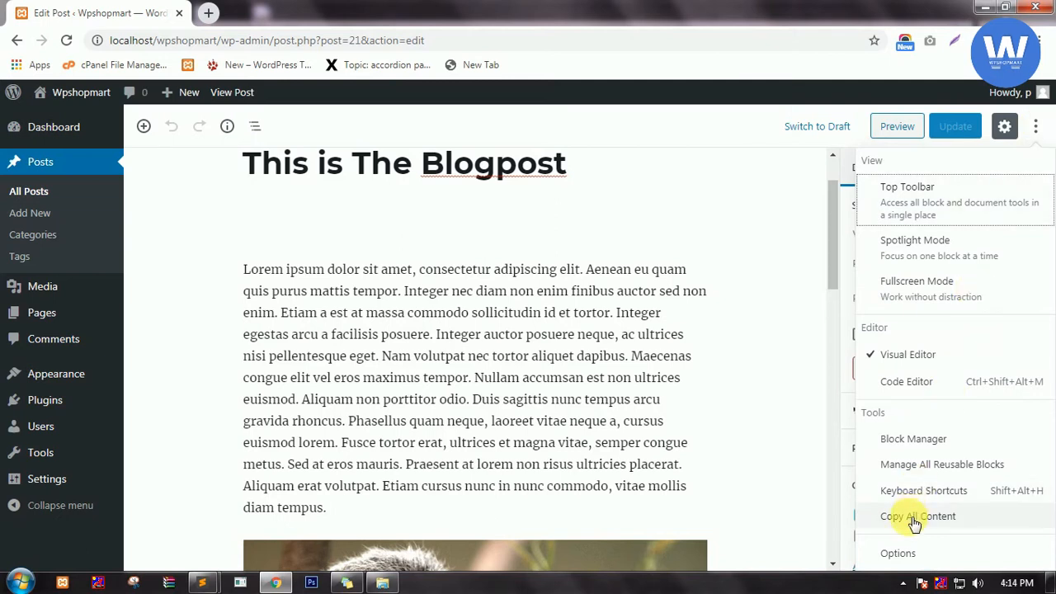
{"action": "left_click", "coordinate": [918, 515]}
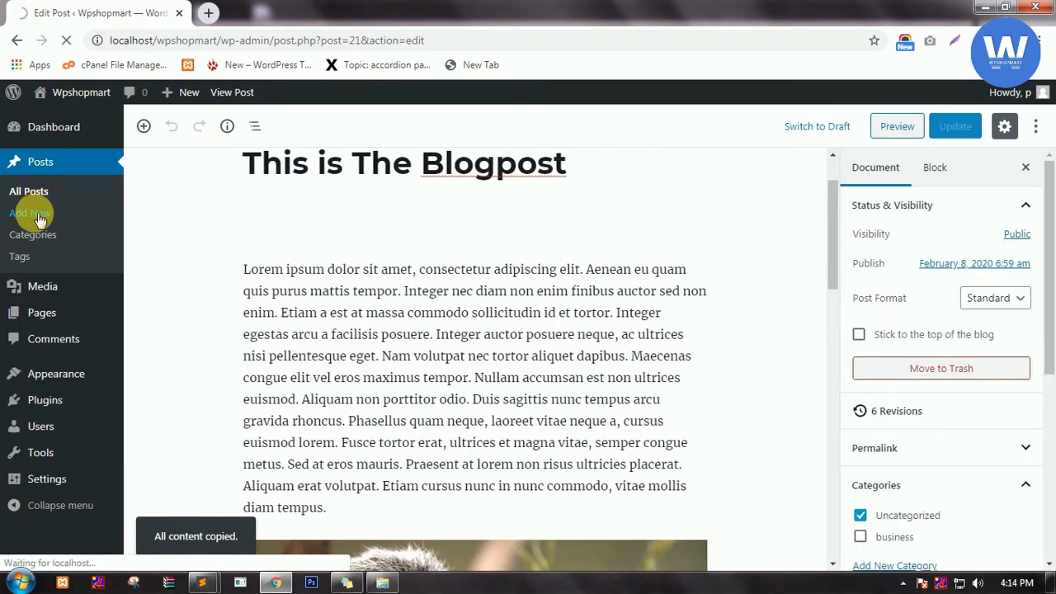
Start a new post and title it 'This Is The BlogPost2'.
{"action": "left_click", "coordinate": [30, 213]}
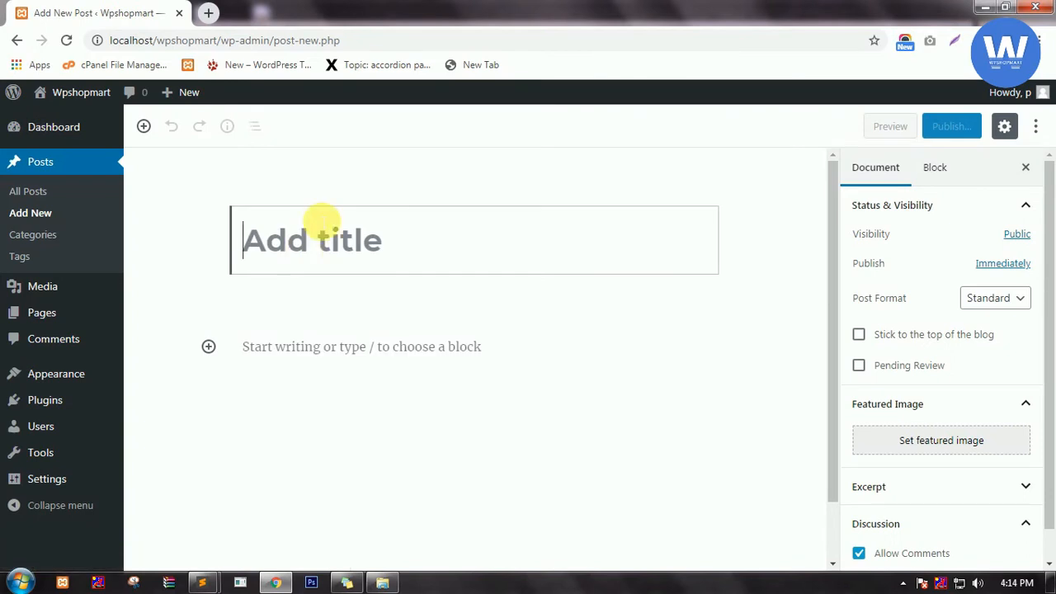
{"action": "type", "text": "T"}
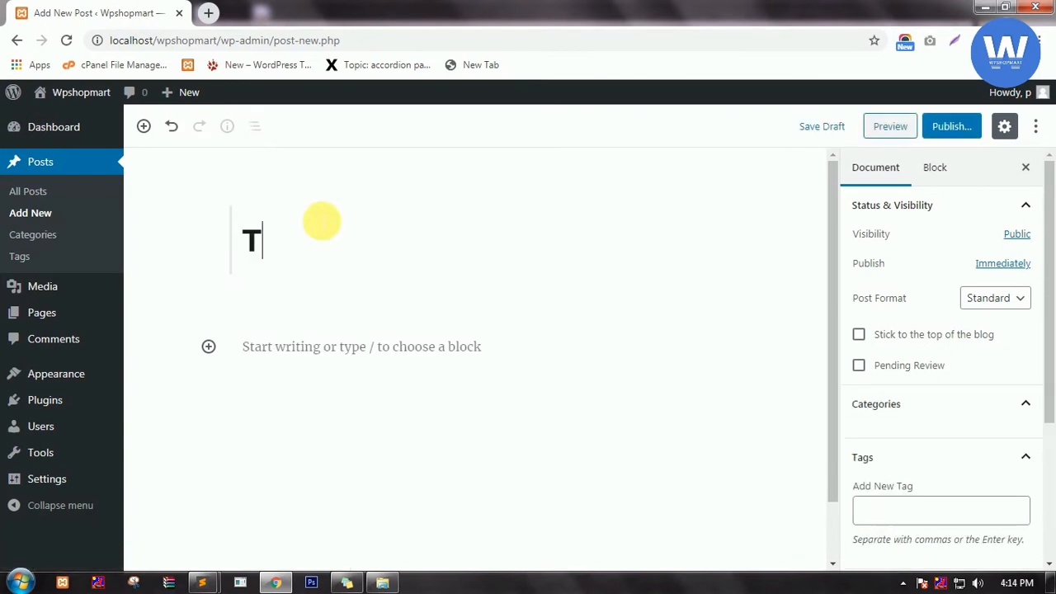
{"action": "type", "text": "his is"}
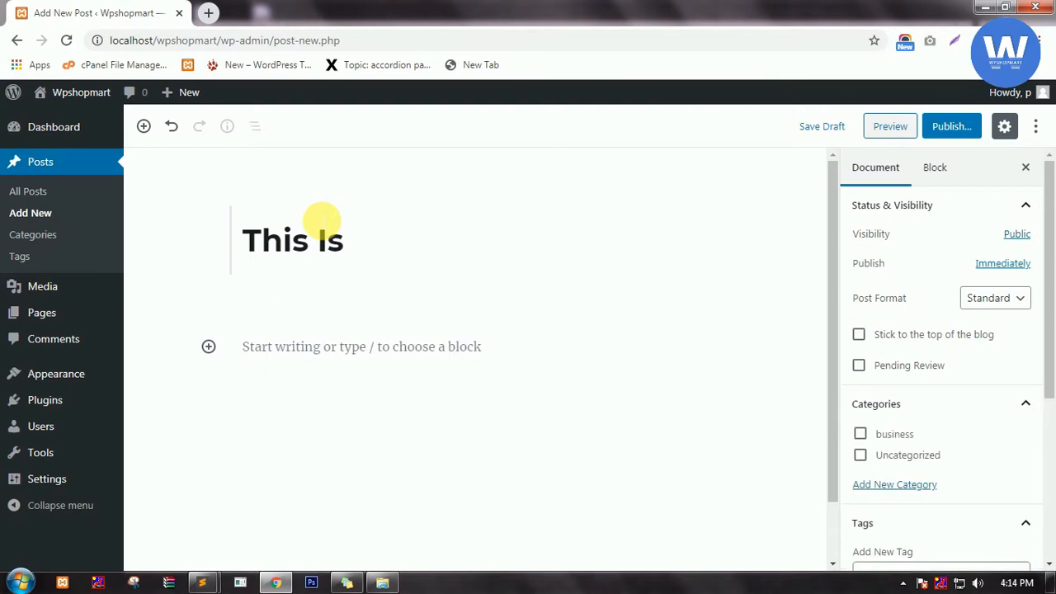
{"action": "type", "text": "The Bl"}
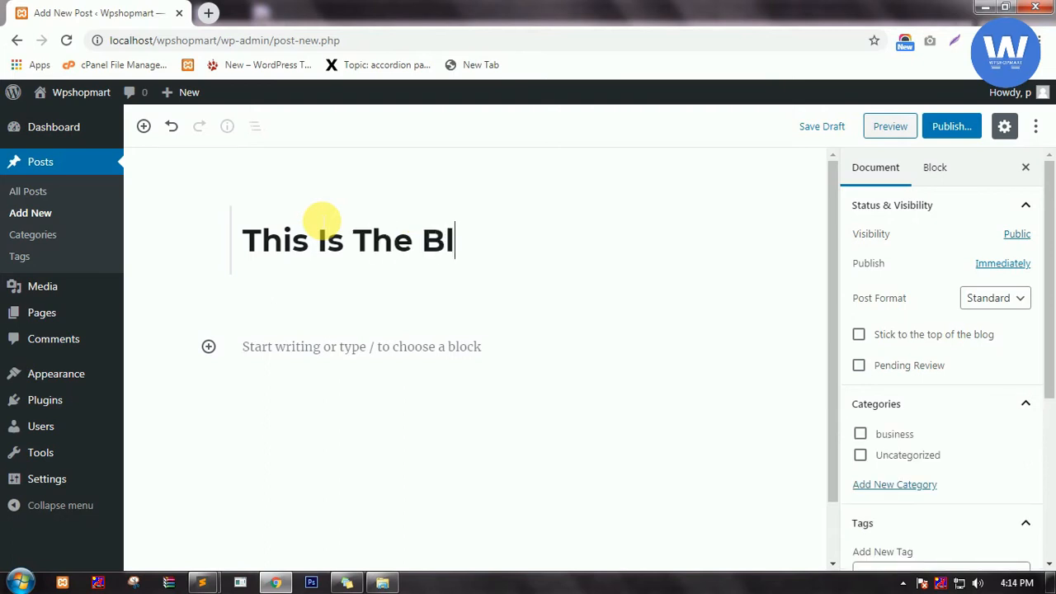
{"action": "type", "text": "ogP"}
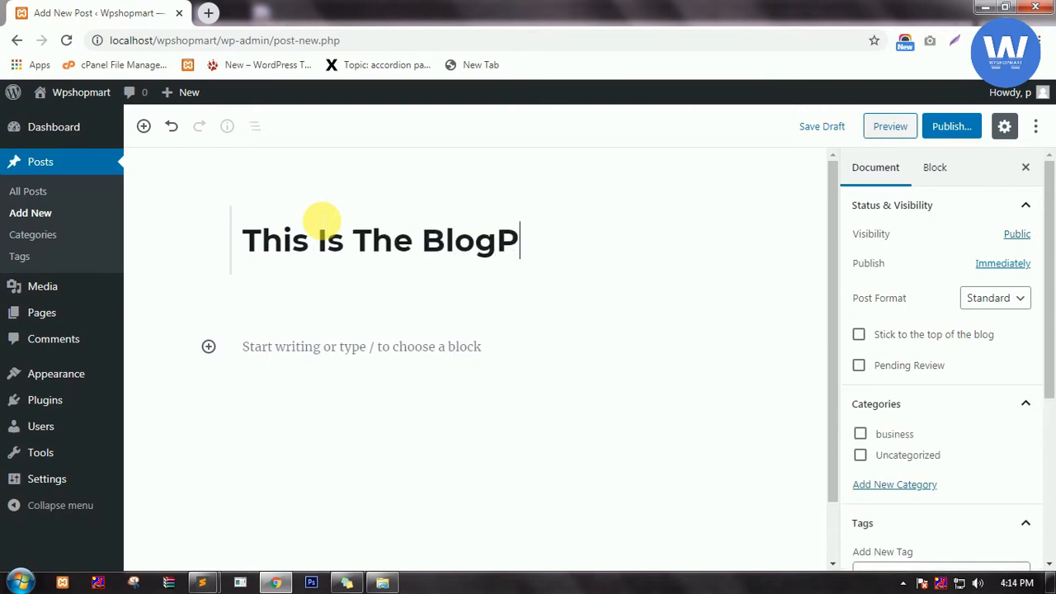
{"action": "type", "text": "ost2"}
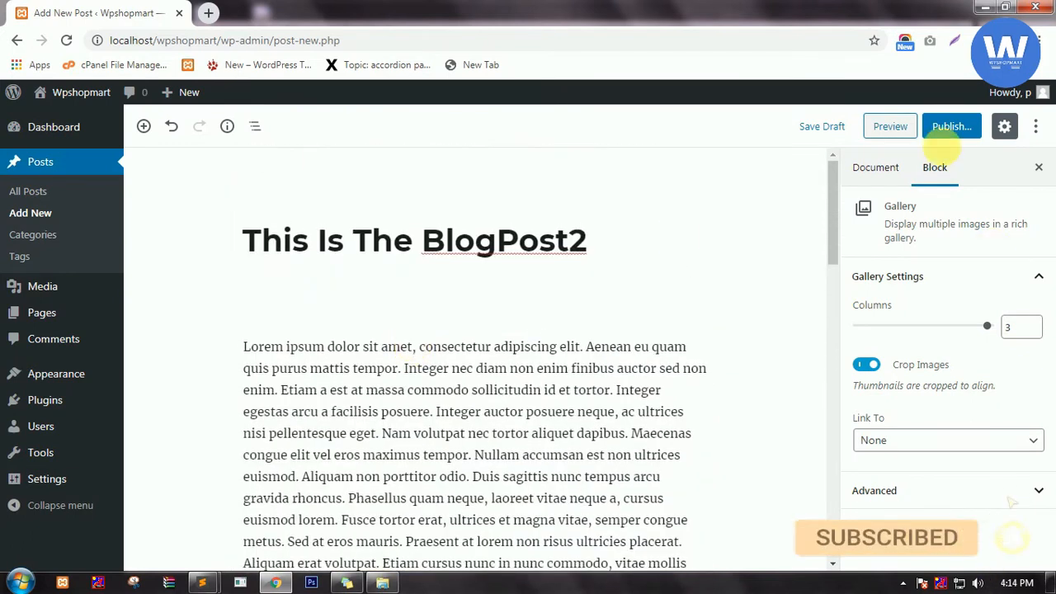
Publish 'This Is The BlogPost2' through the pre-publish checks and view the posts list.
{"action": "left_click", "coordinate": [953, 125]}
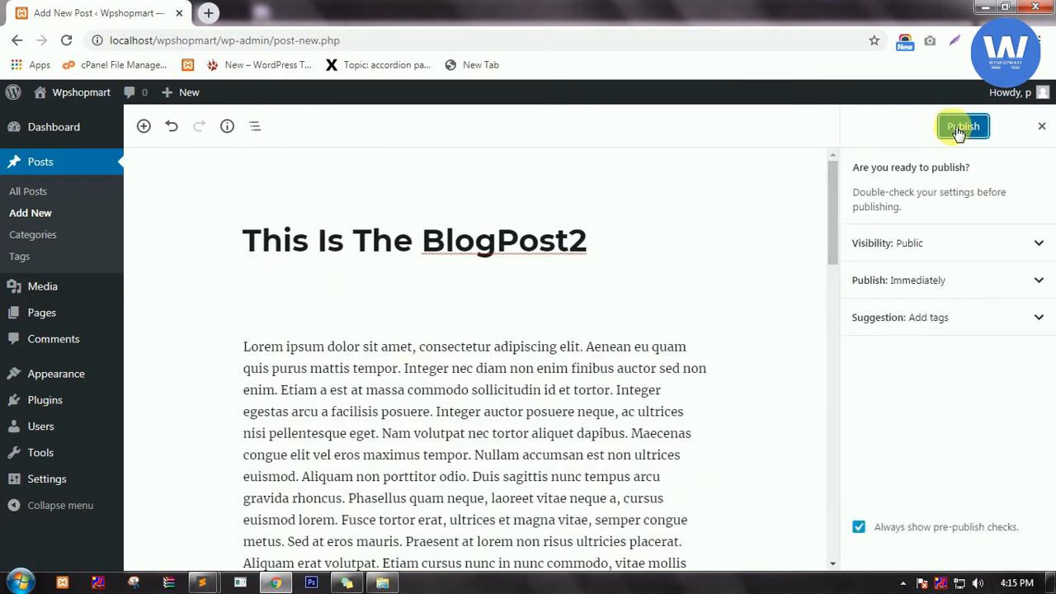
{"action": "left_click", "coordinate": [962, 126]}
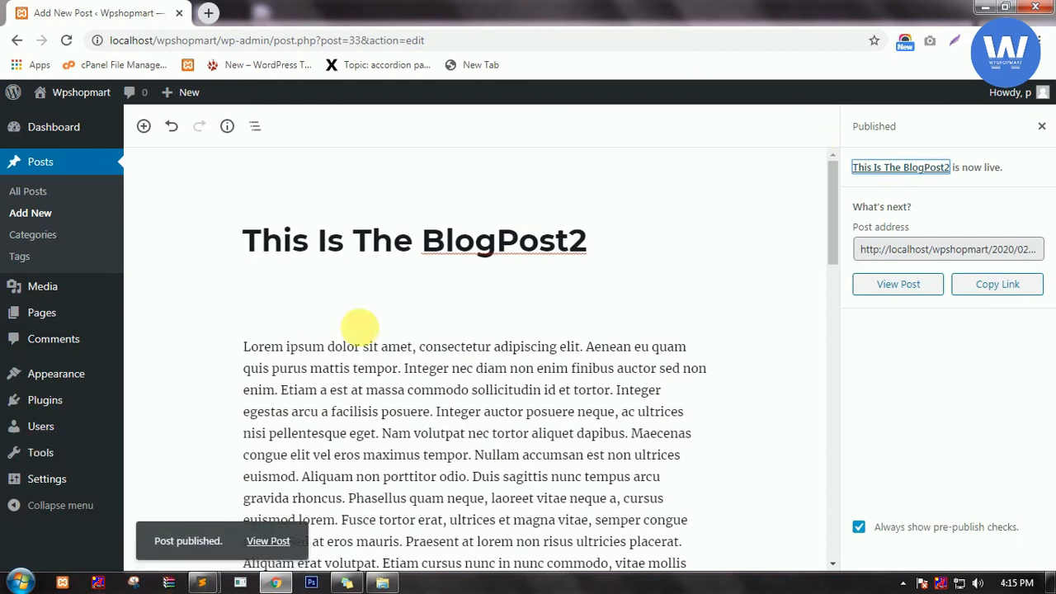
{"action": "scroll", "scroll_direction": "down", "scroll_amount": 3}
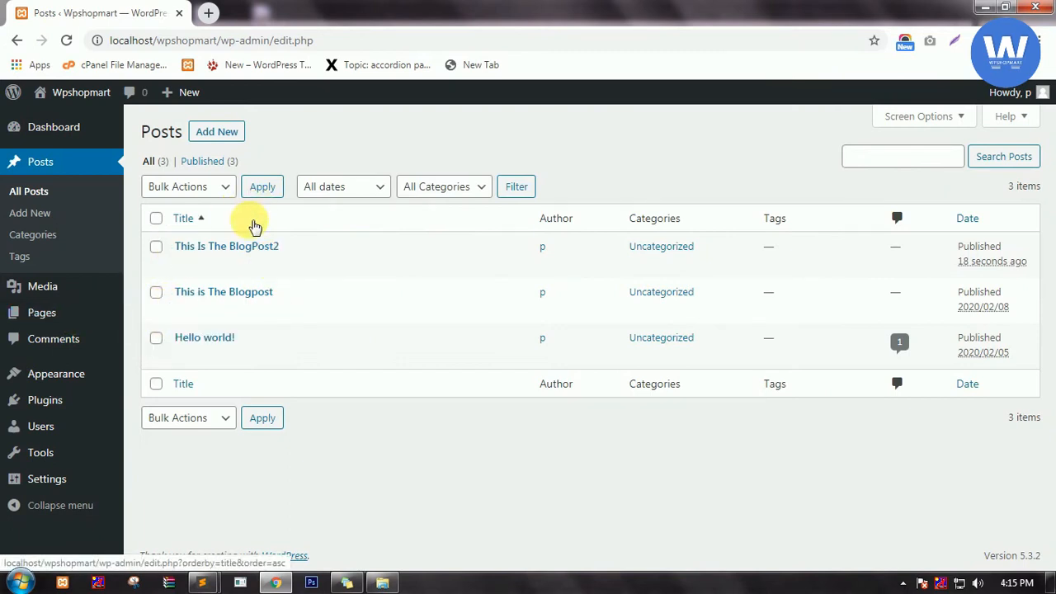
{"action": "mouse_move", "coordinate": [131, 198]}
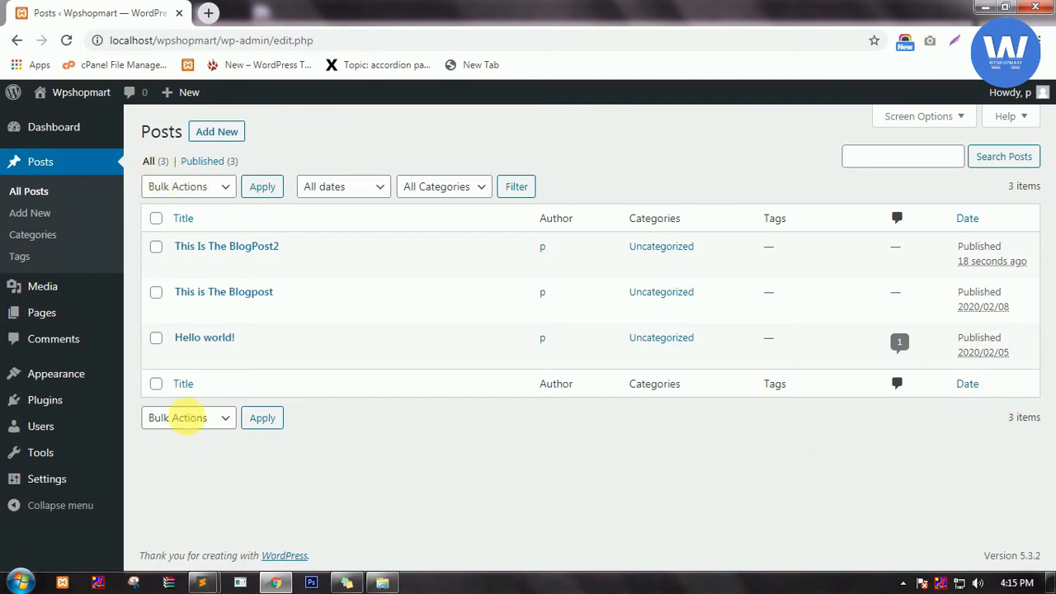
Go to Plugins > Add New to reach the Add Plugins page.
{"action": "left_click", "coordinate": [189, 185]}
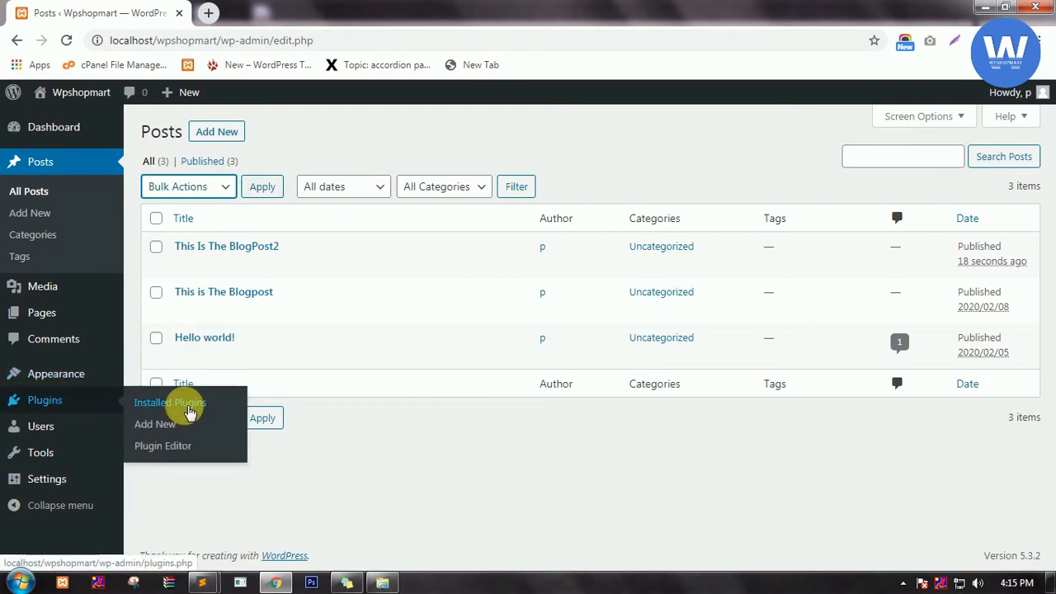
{"action": "mouse_move", "coordinate": [177, 424]}
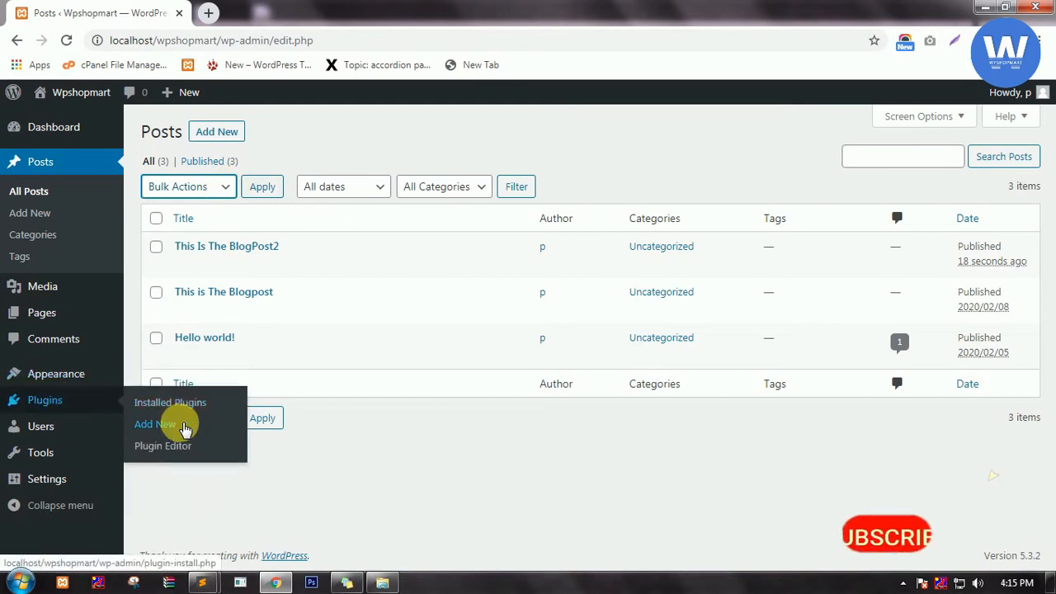
{"action": "left_click", "coordinate": [153, 424]}
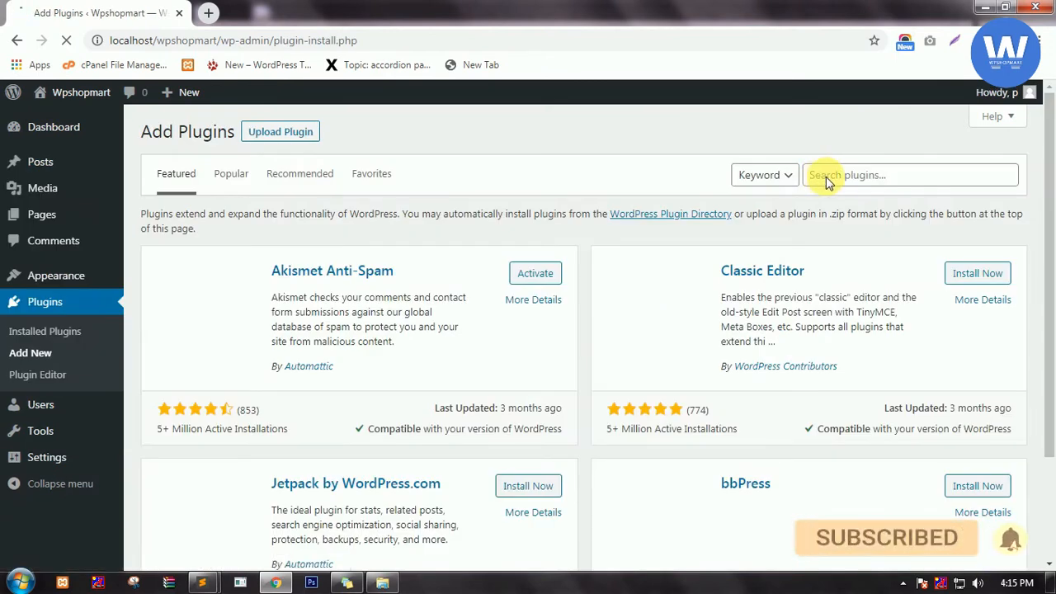
Search for 'du post', then install and activate the Duplicate Post plugin.
{"action": "type", "text": "duplicate"}
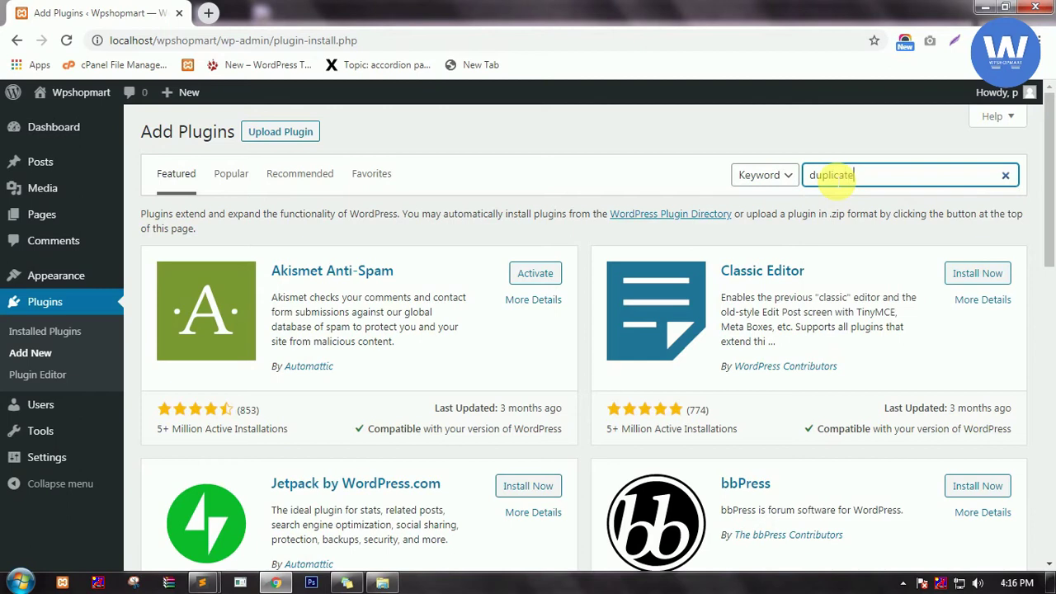
{"action": "type", "text": "post"}
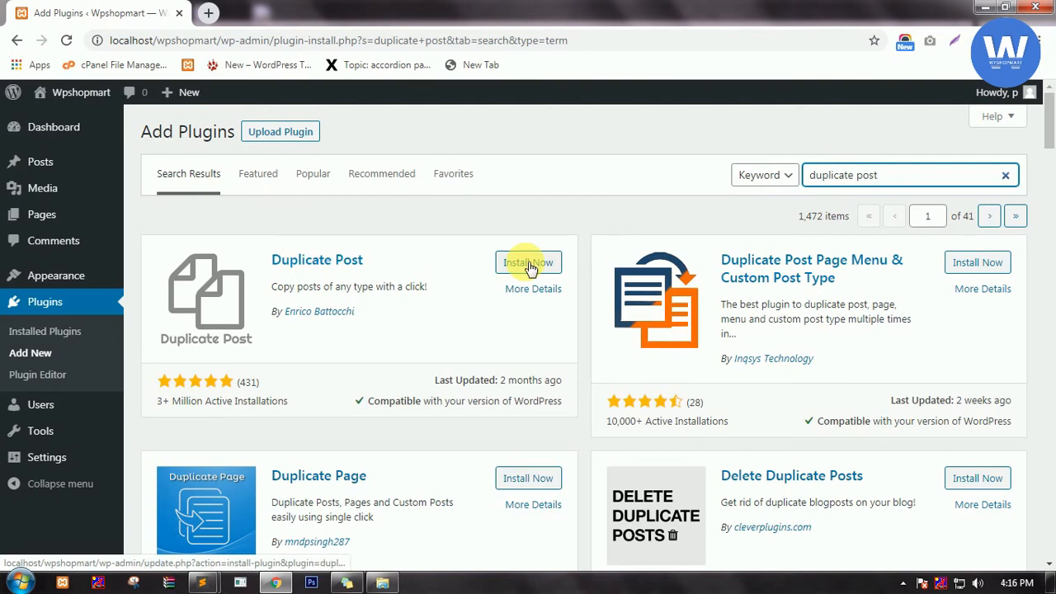
{"action": "left_click", "coordinate": [528, 262]}
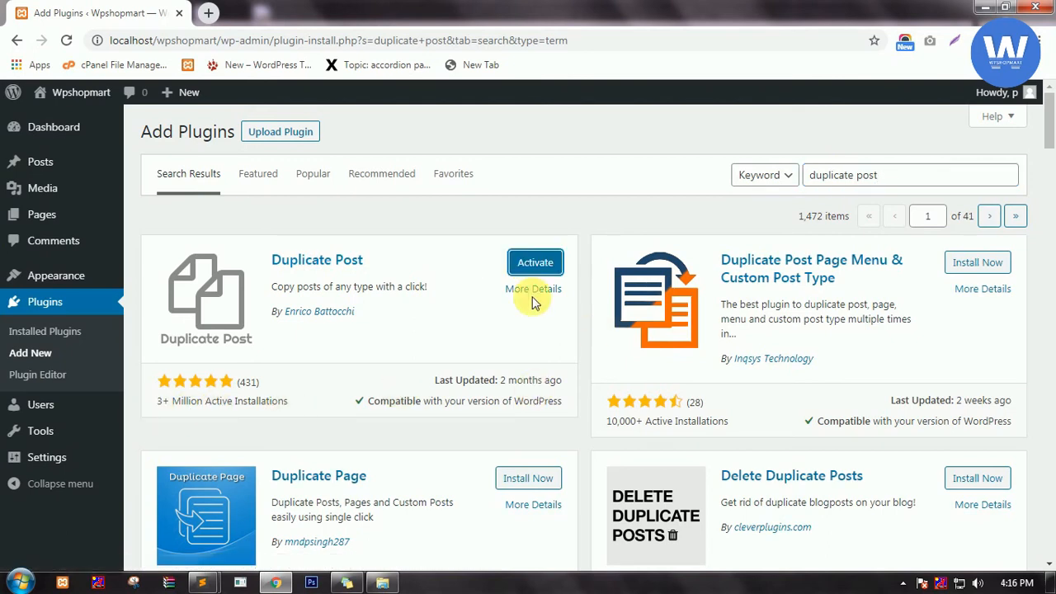
{"action": "left_click", "coordinate": [534, 262]}
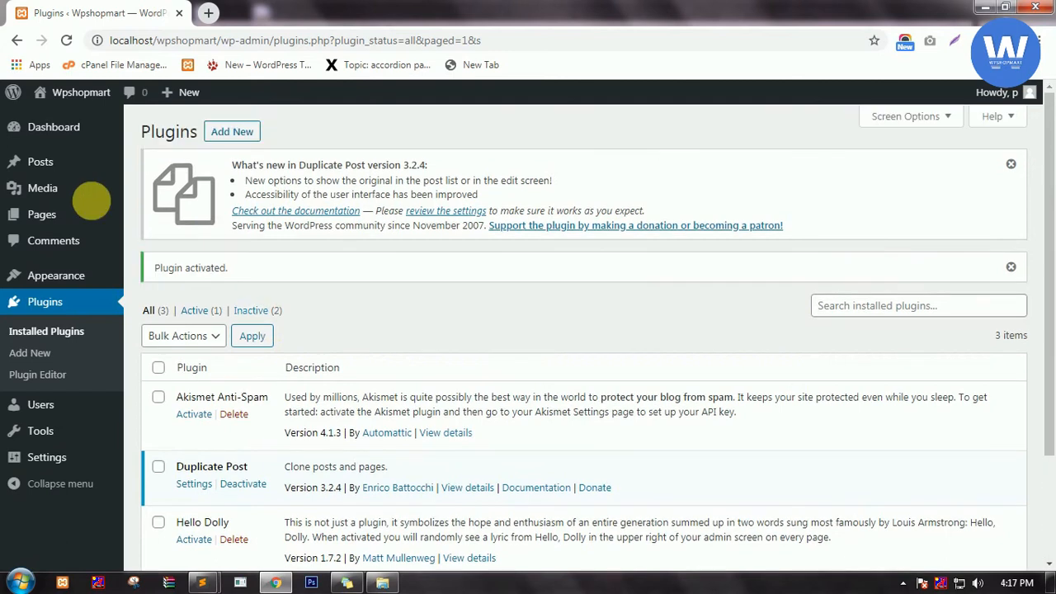
{"action": "mouse_move", "coordinate": [40, 161]}
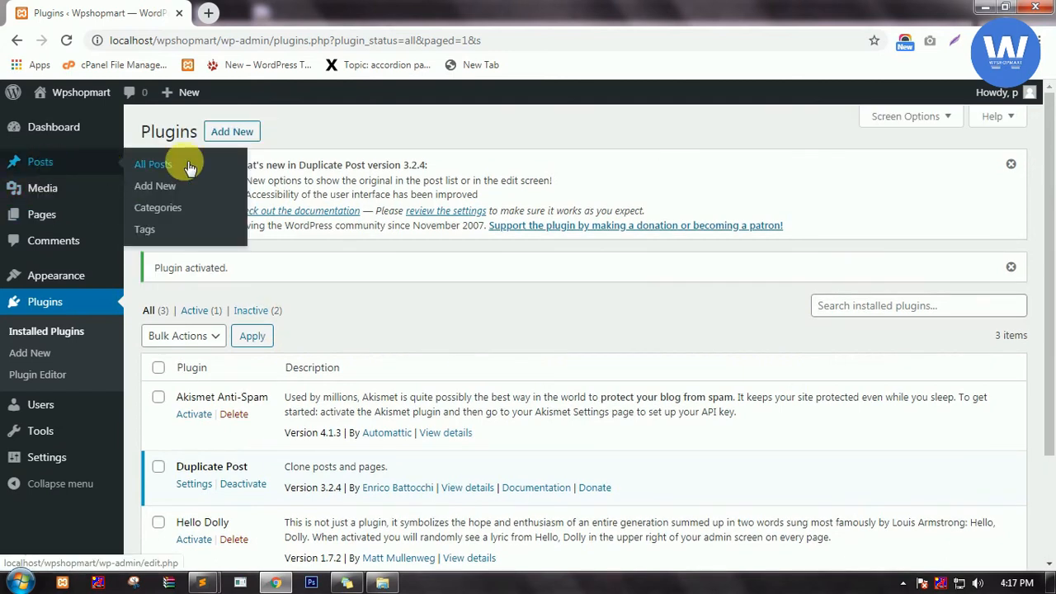
Return to the All Posts list.
{"action": "left_click", "coordinate": [153, 164]}
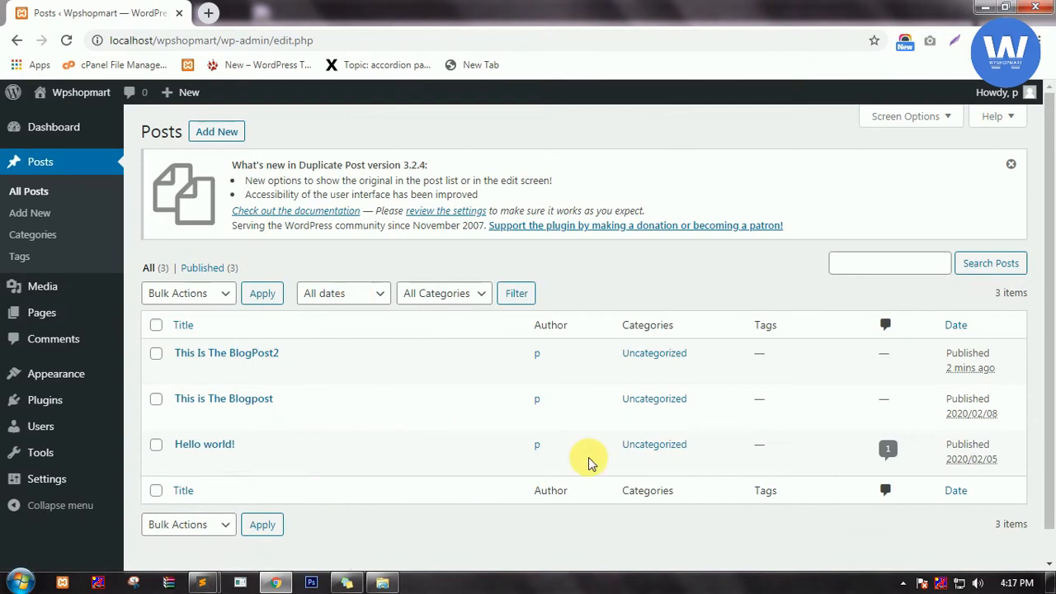
{"action": "mouse_move", "coordinate": [326, 371]}
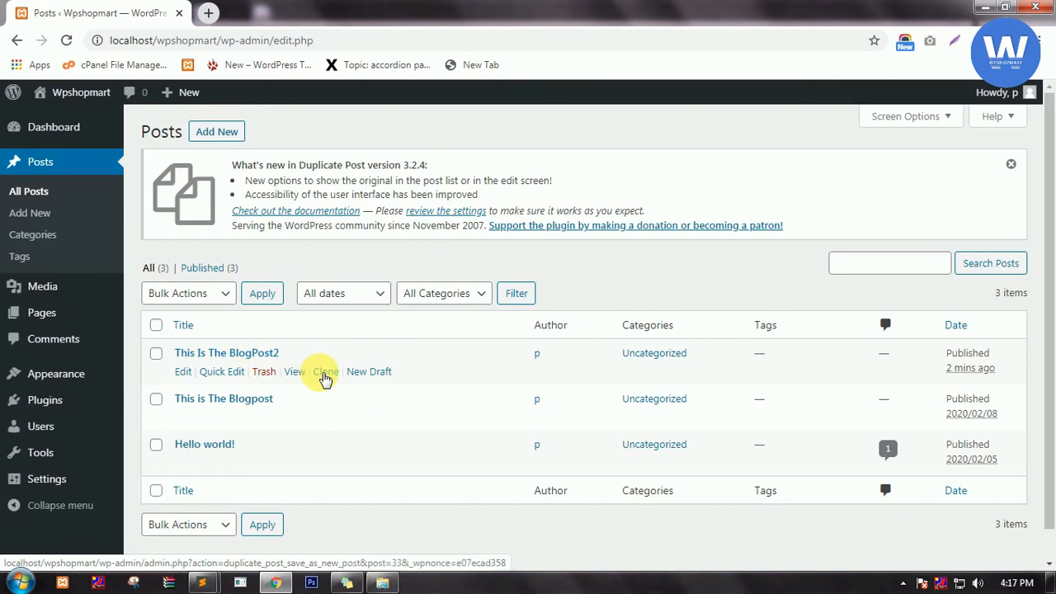
{"action": "mouse_move", "coordinate": [373, 378]}
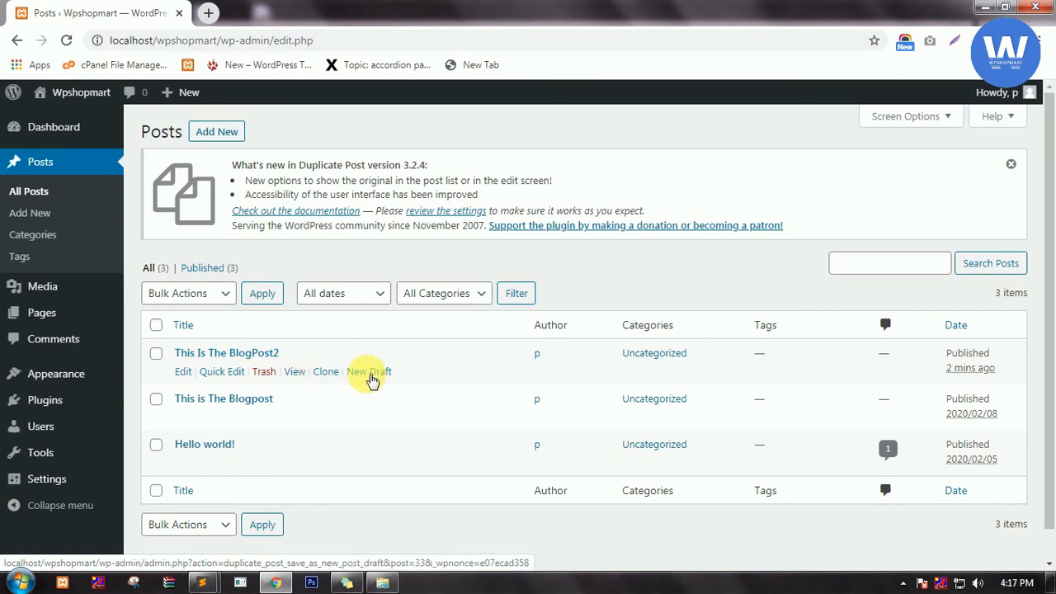
{"action": "mouse_move", "coordinate": [325, 375]}
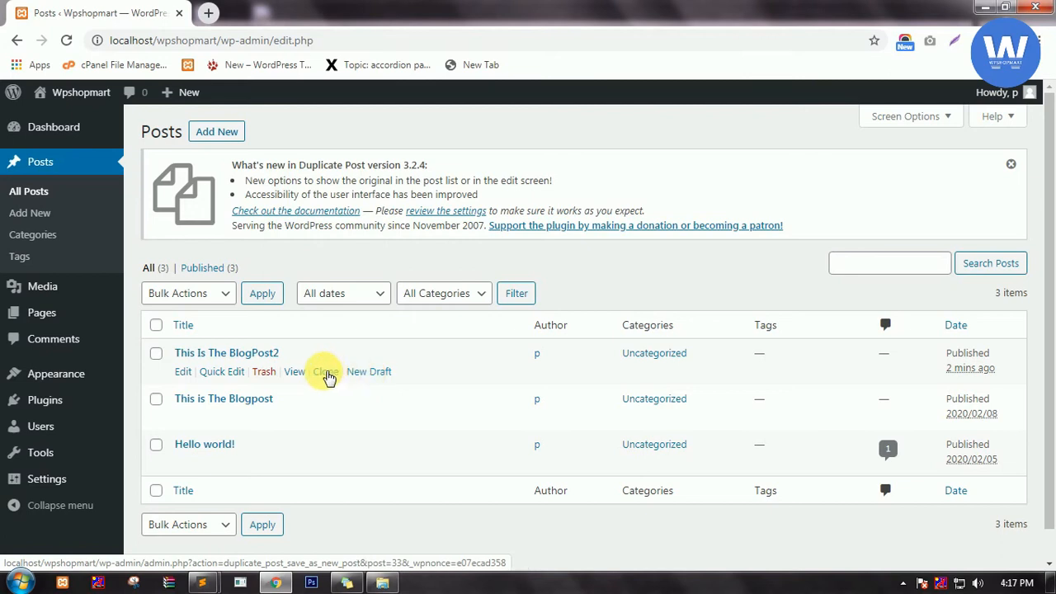
Clone 'This Is The BlogPost2' as a draft, then select every post in the list.
{"action": "left_click", "coordinate": [322, 371]}
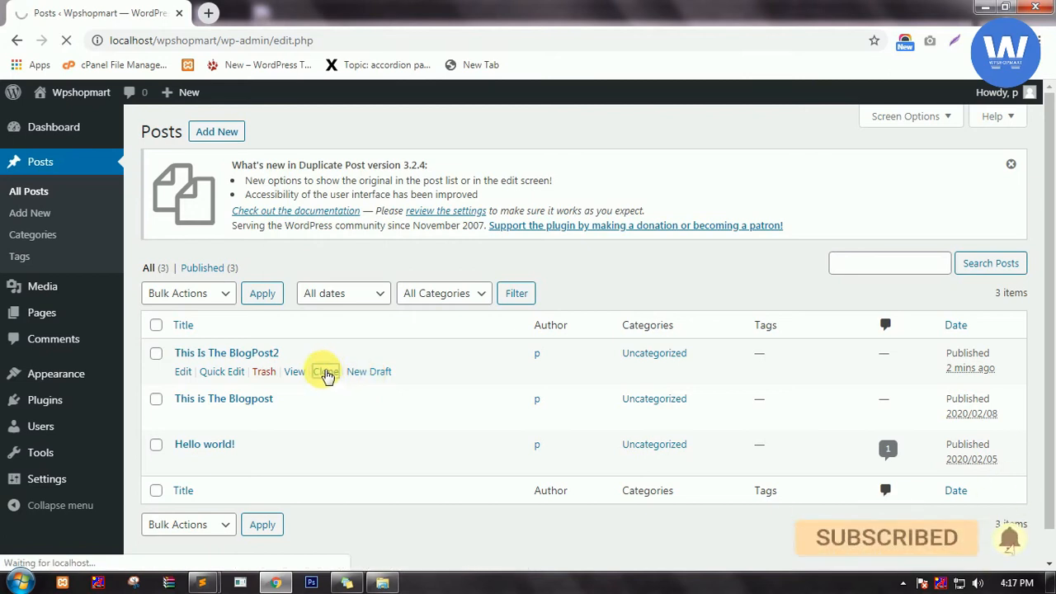
{"action": "left_click", "coordinate": [321, 372]}
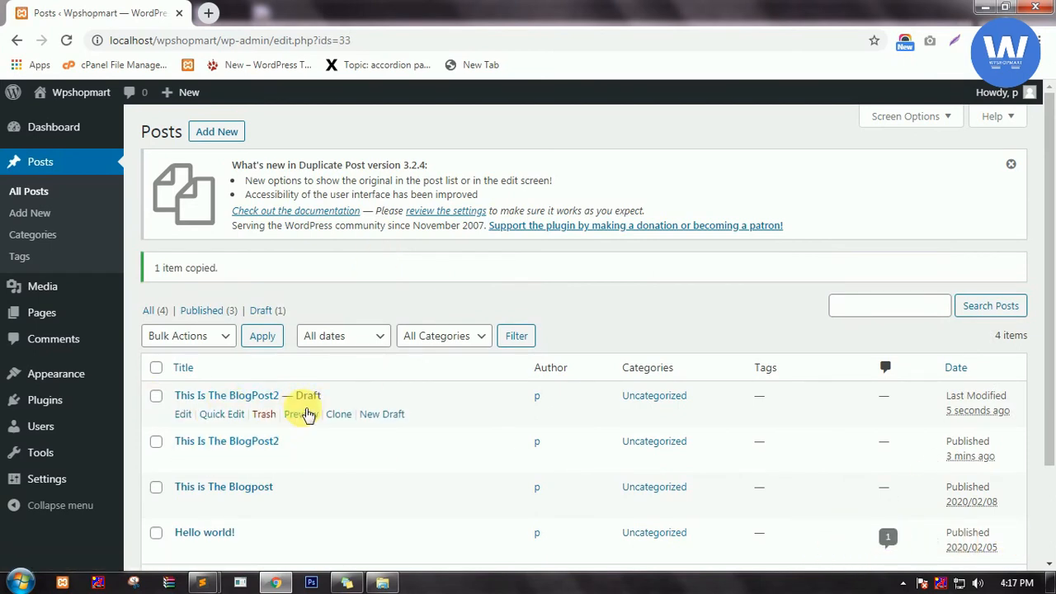
{"action": "mouse_move", "coordinate": [395, 415]}
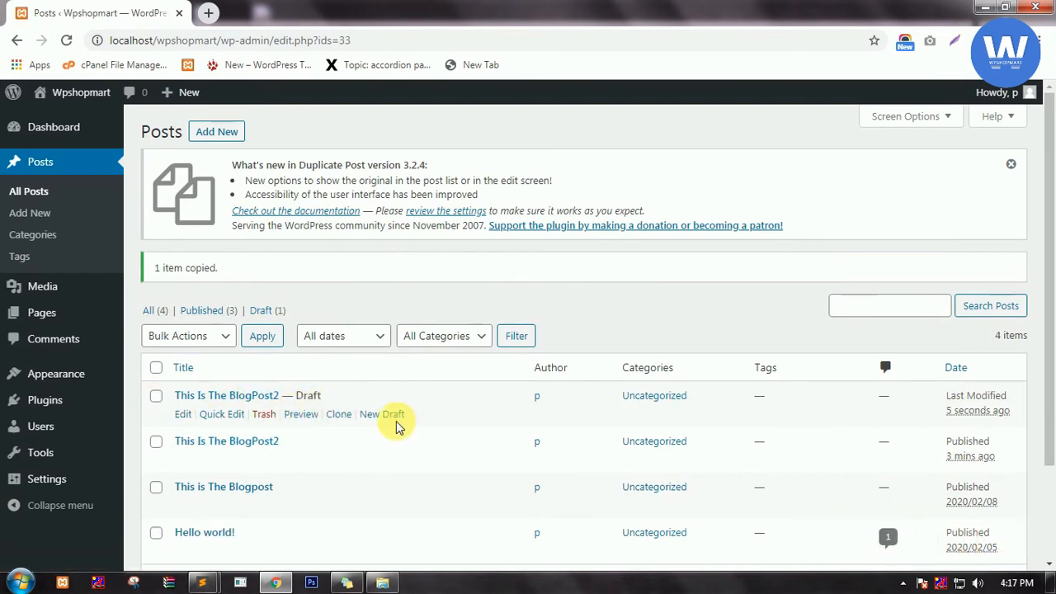
{"action": "mouse_move", "coordinate": [382, 414]}
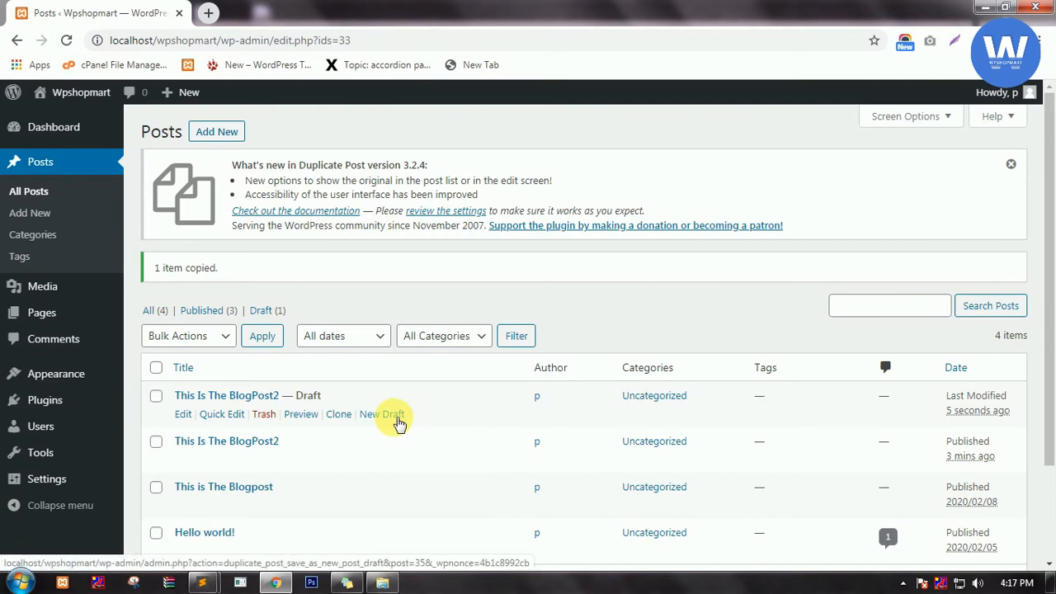
{"action": "mouse_move", "coordinate": [389, 418]}
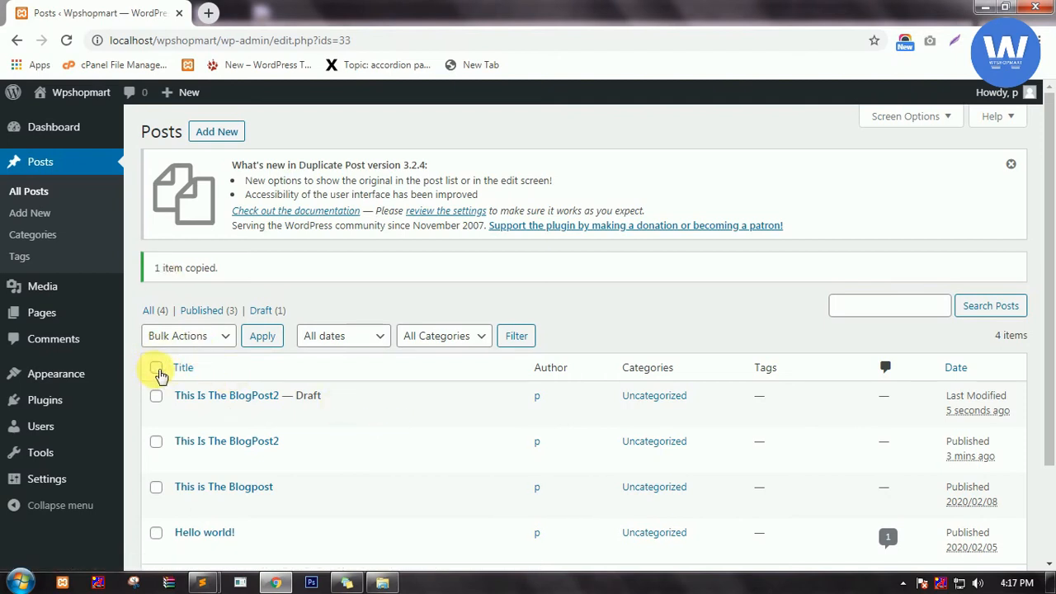
{"action": "left_click", "coordinate": [156, 367]}
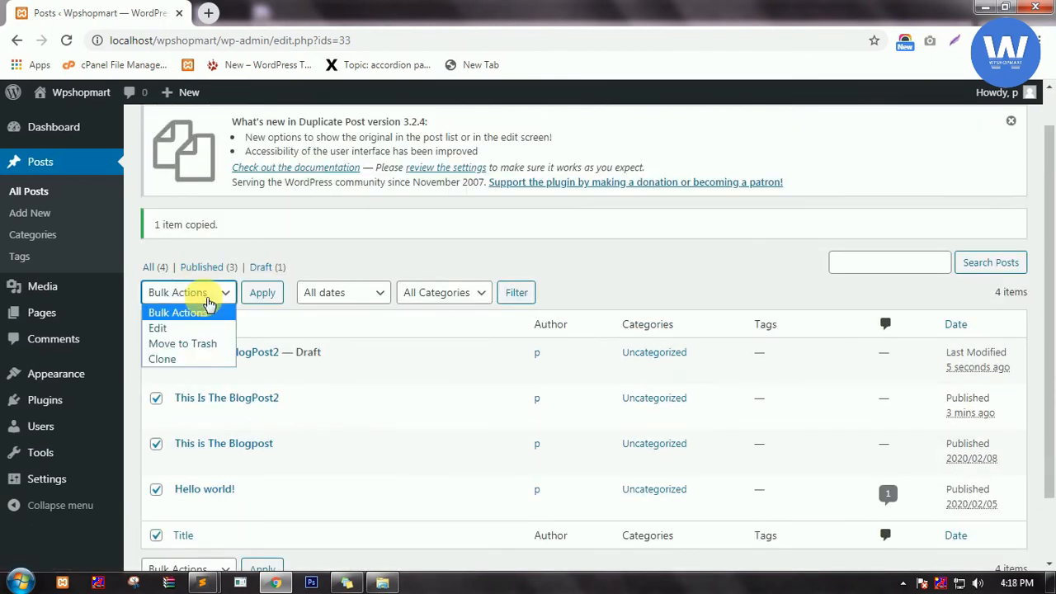
Apply the Clone bulk action to all four selected posts and scroll the results.
{"action": "left_click", "coordinate": [162, 359]}
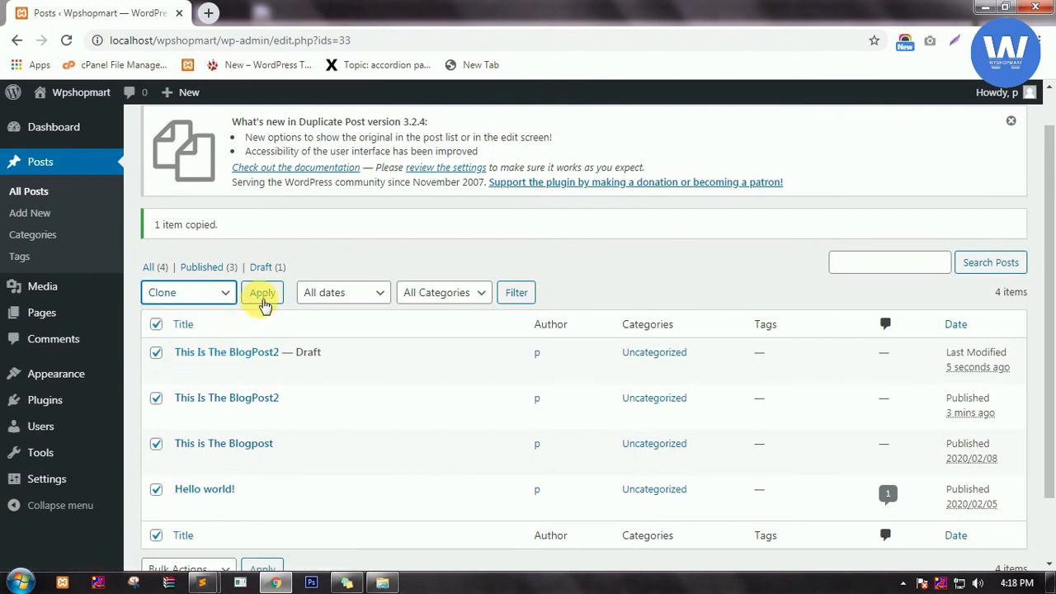
{"action": "left_click", "coordinate": [262, 292]}
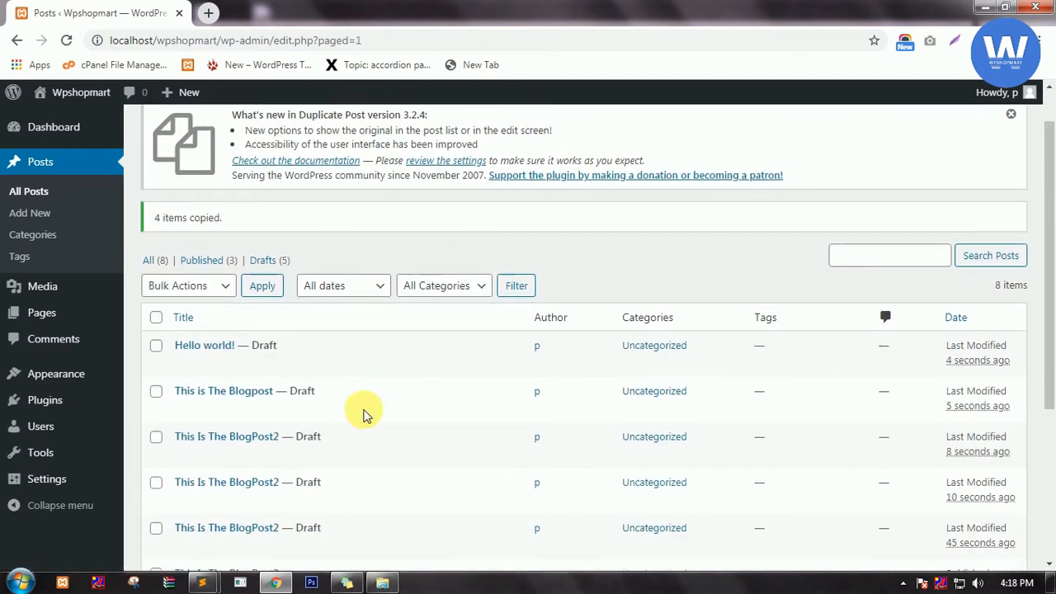
{"action": "scroll", "scroll_direction": "down", "scroll_amount": 3}
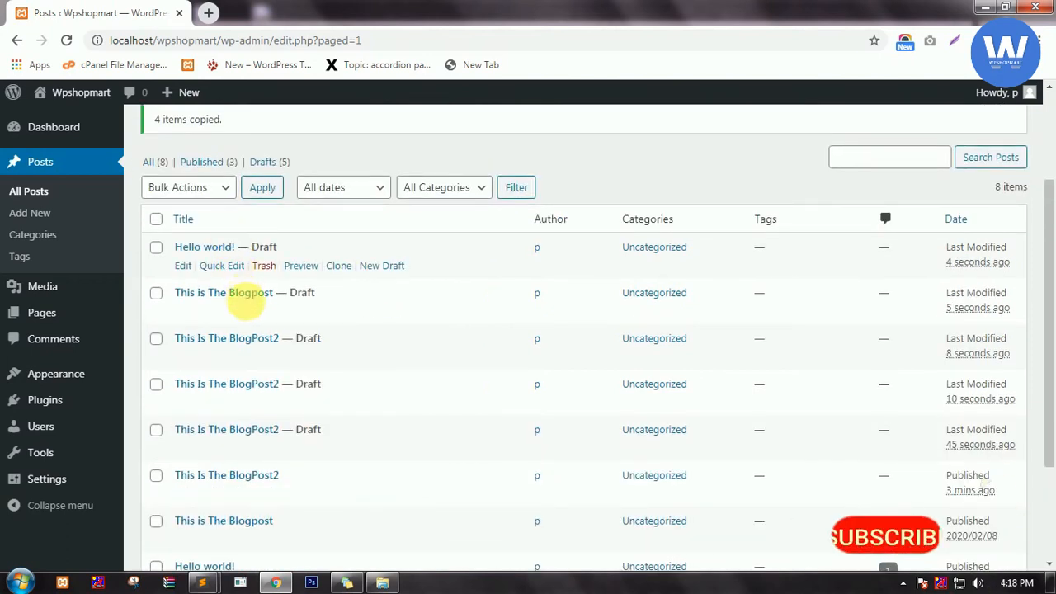
{"action": "mouse_move", "coordinate": [44, 399]}
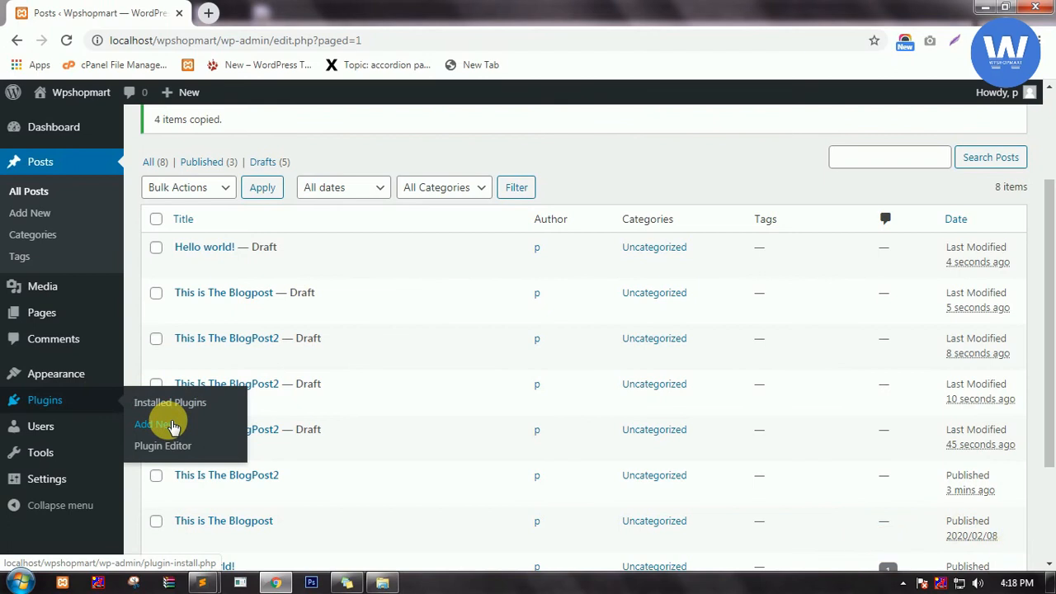
Search plugins for 'duplicate', then install and activate the Duplicate Page plugin.
{"action": "left_click", "coordinate": [151, 424]}
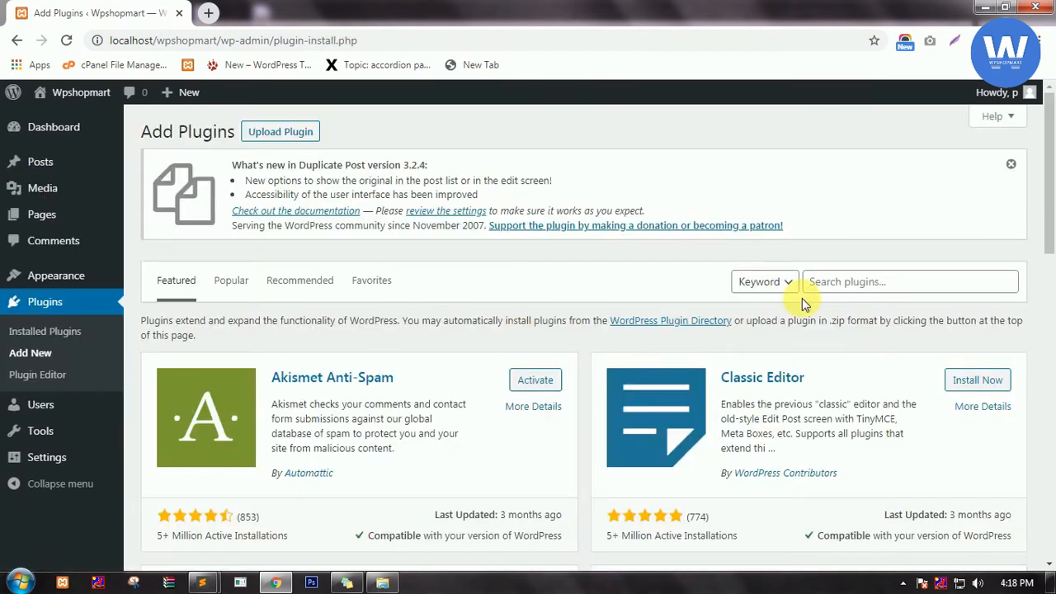
{"action": "left_click", "coordinate": [909, 281]}
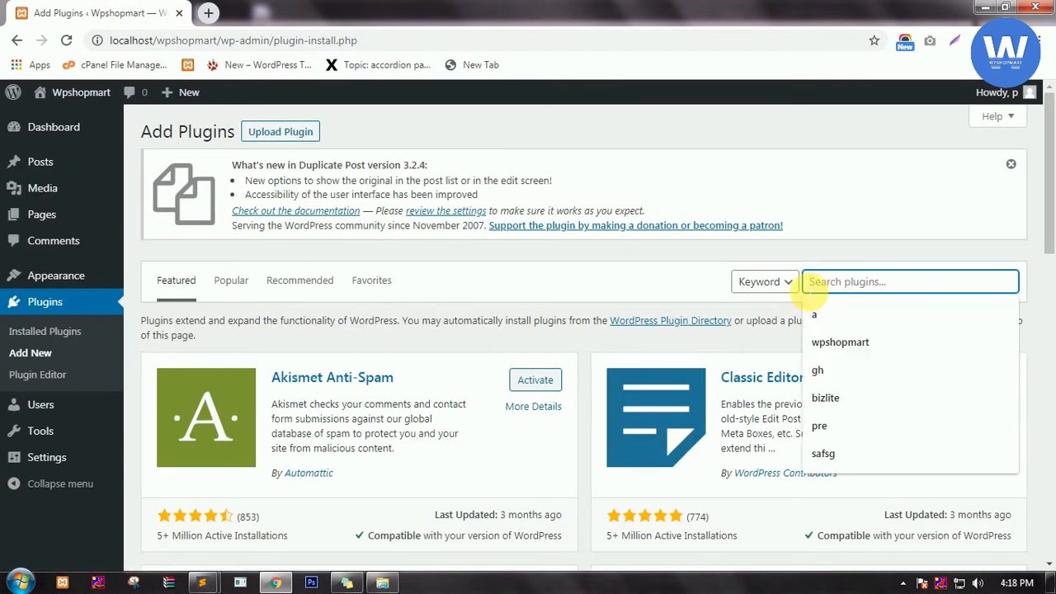
{"action": "type", "text": "duplicate page"}
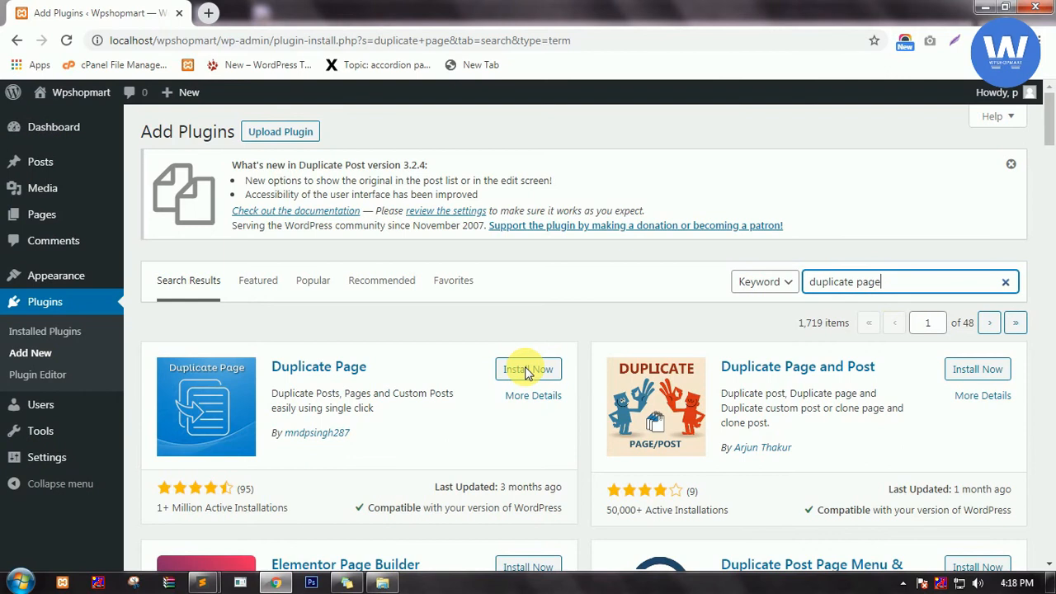
{"action": "left_click", "coordinate": [528, 369]}
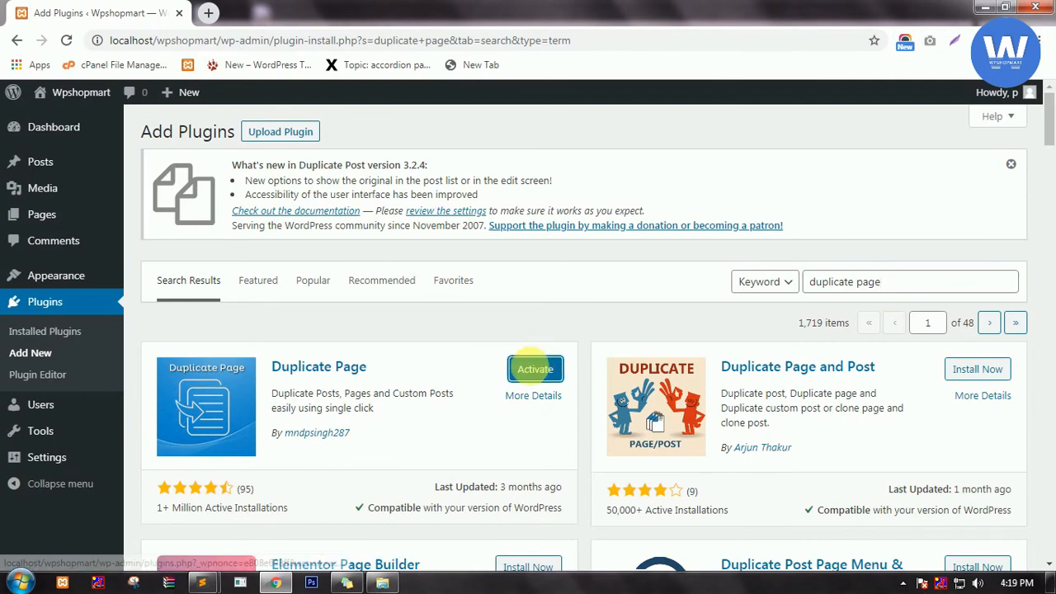
{"action": "left_click", "coordinate": [536, 368]}
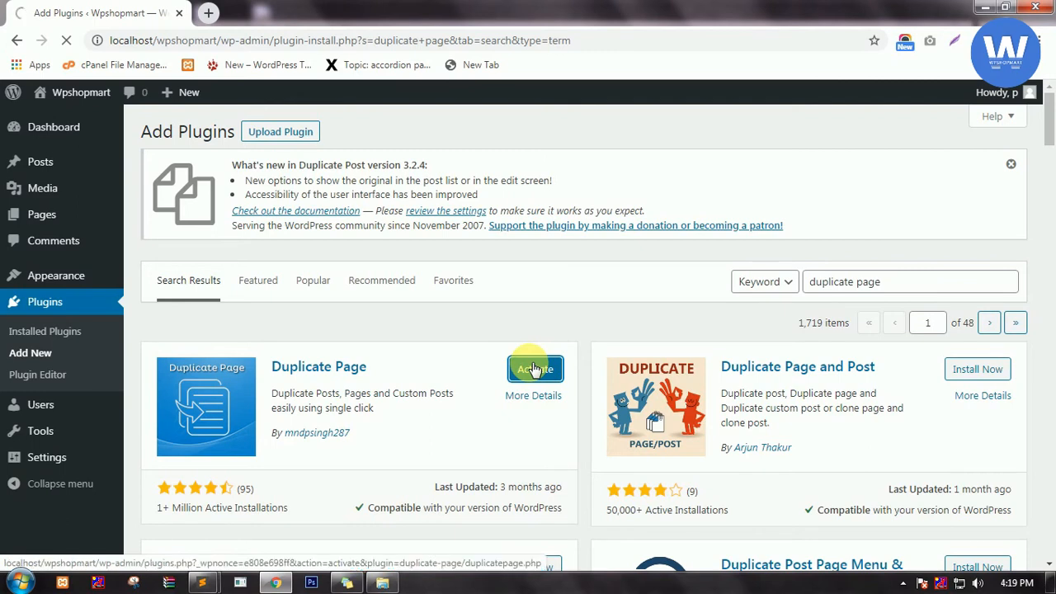
{"action": "left_click", "coordinate": [535, 368]}
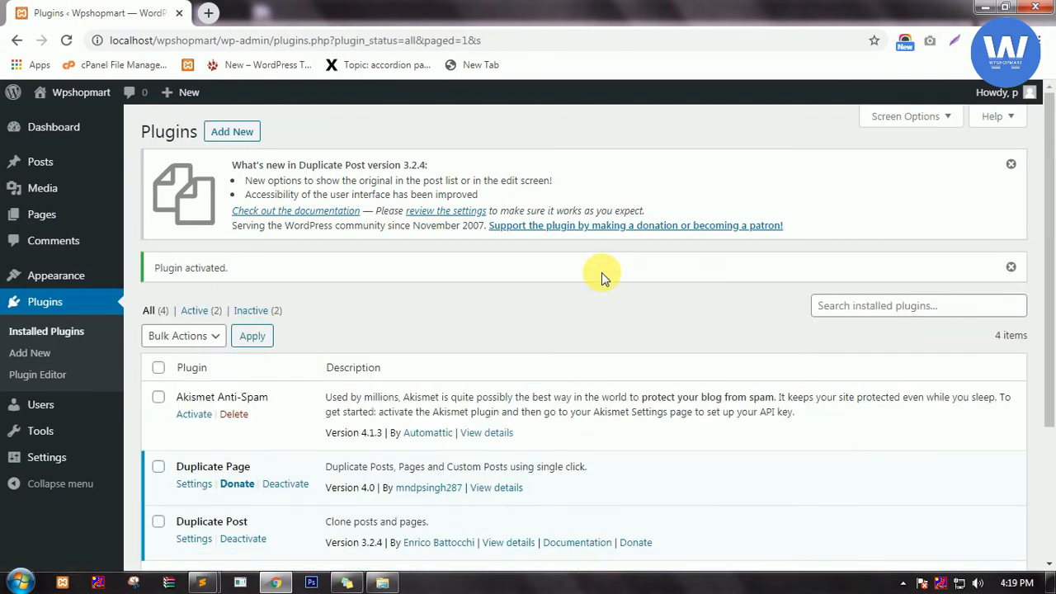
{"action": "mouse_move", "coordinate": [41, 214]}
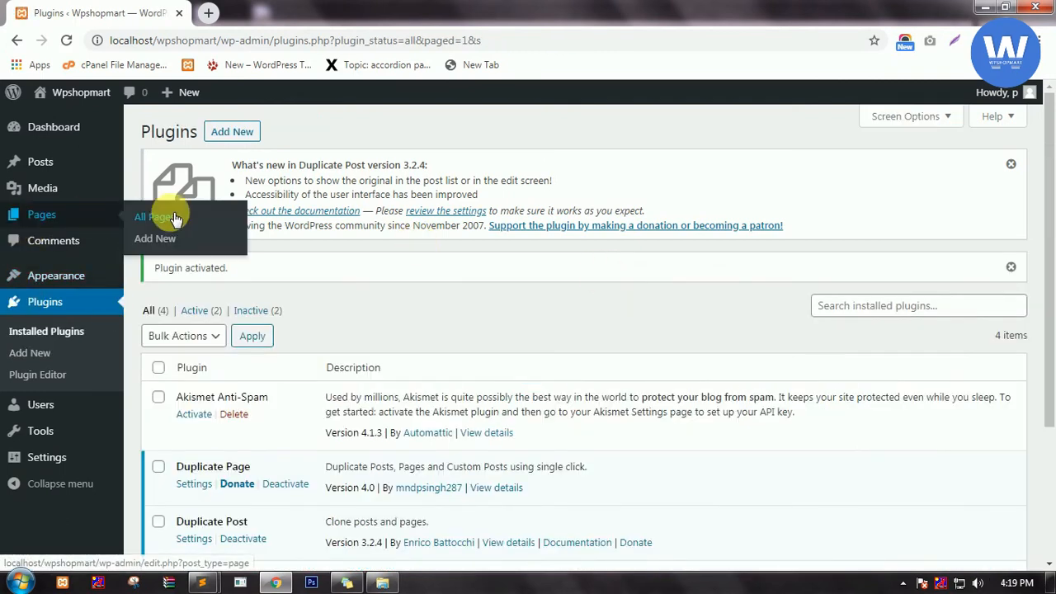
Clone Sample Page from All Pages into a new draft, bringing pages to three.
{"action": "left_click", "coordinate": [164, 216]}
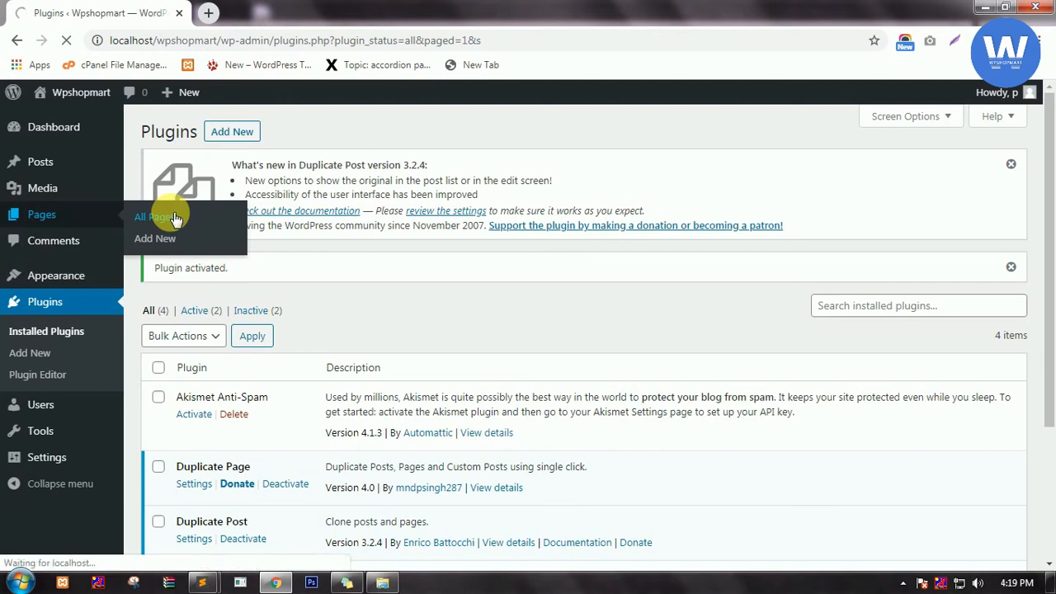
{"action": "left_click", "coordinate": [155, 217]}
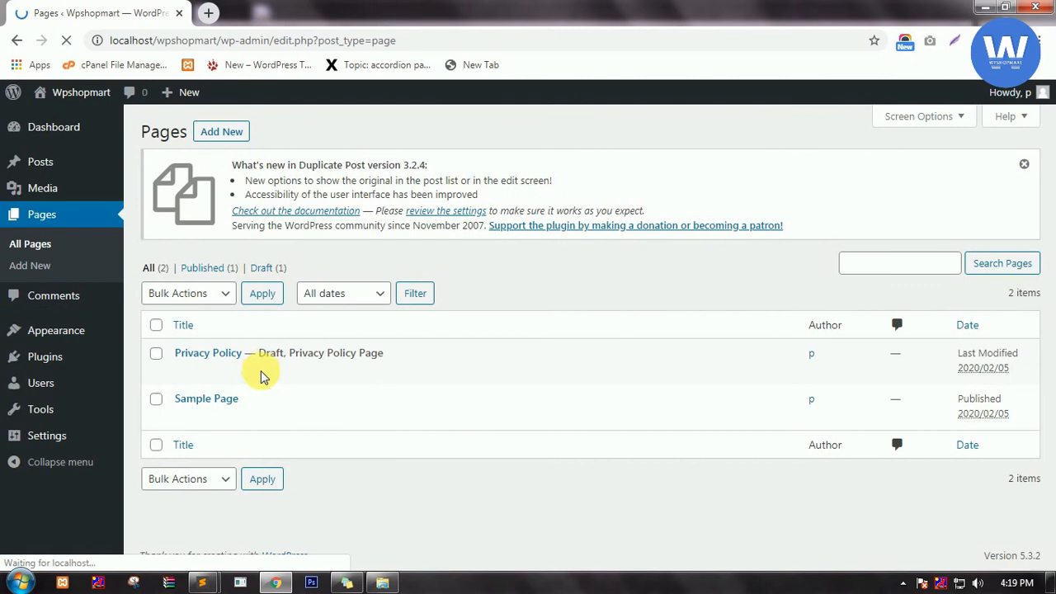
{"action": "mouse_move", "coordinate": [417, 371]}
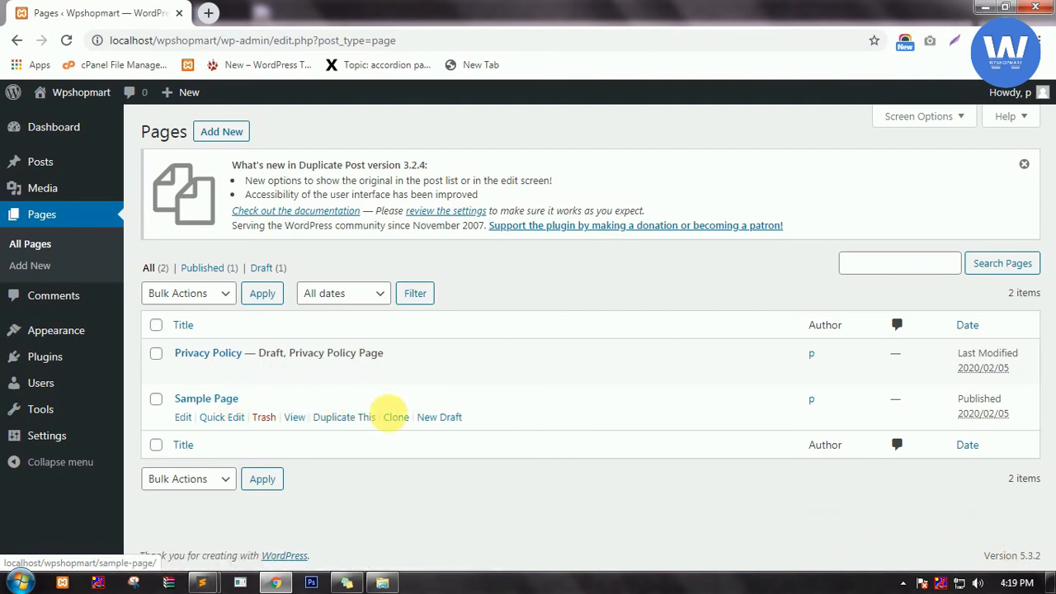
{"action": "left_click", "coordinate": [395, 416]}
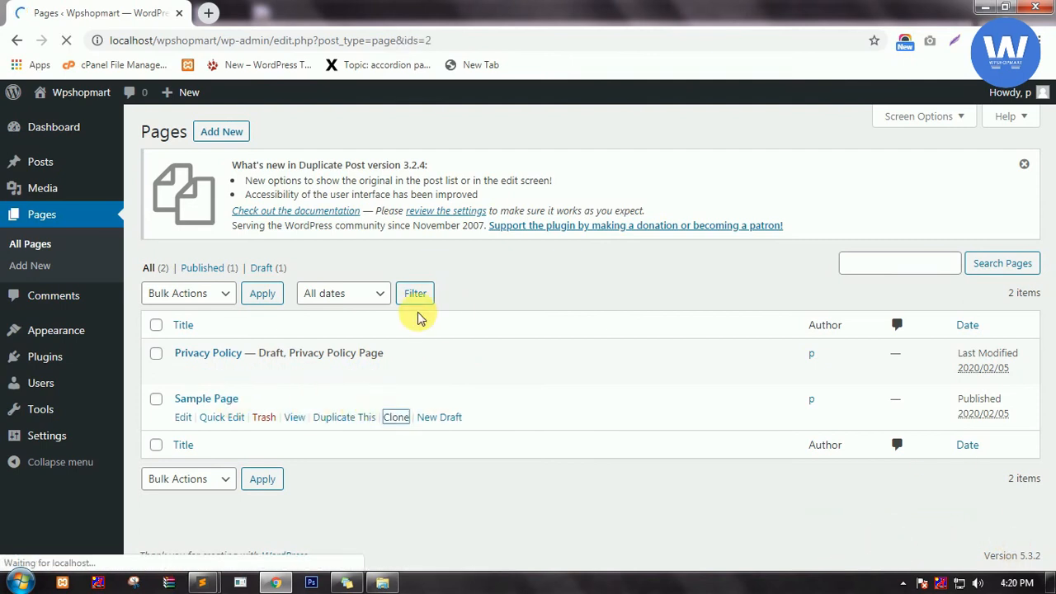
{"action": "left_click", "coordinate": [395, 417]}
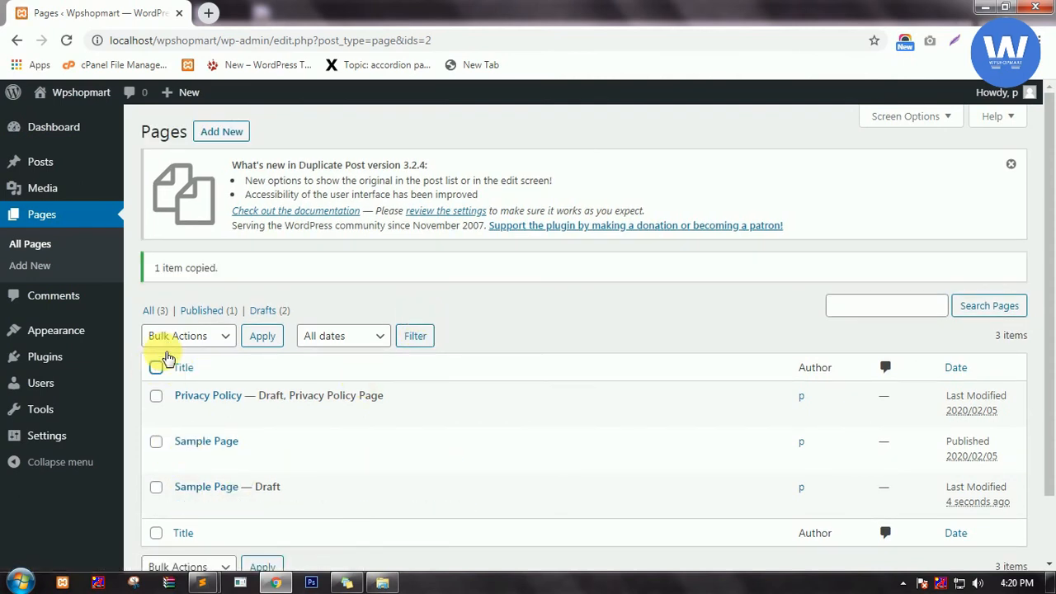
{"action": "left_click", "coordinate": [188, 336]}
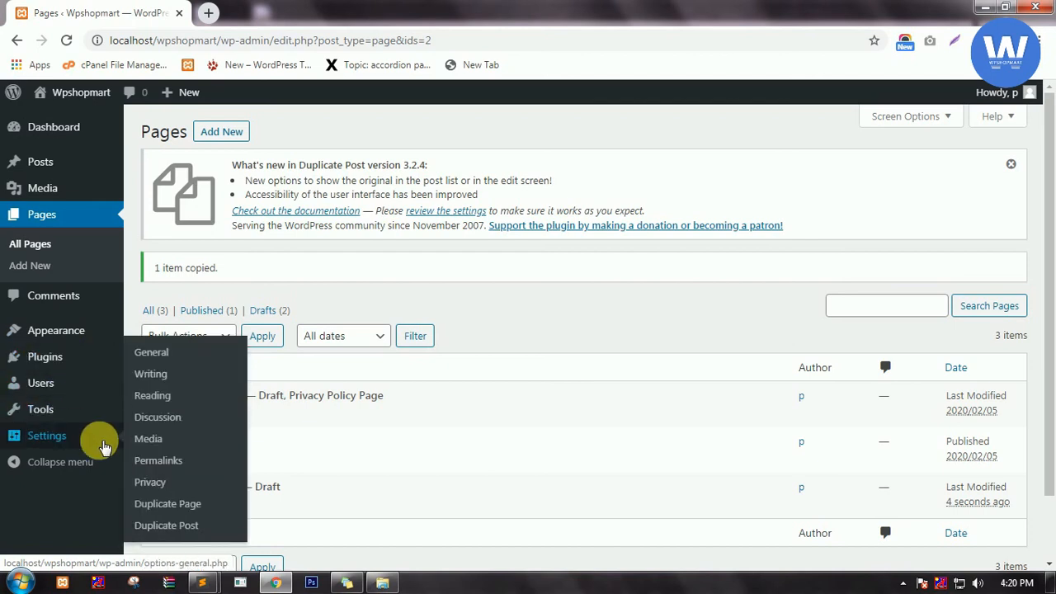
{"action": "mouse_move", "coordinate": [165, 525]}
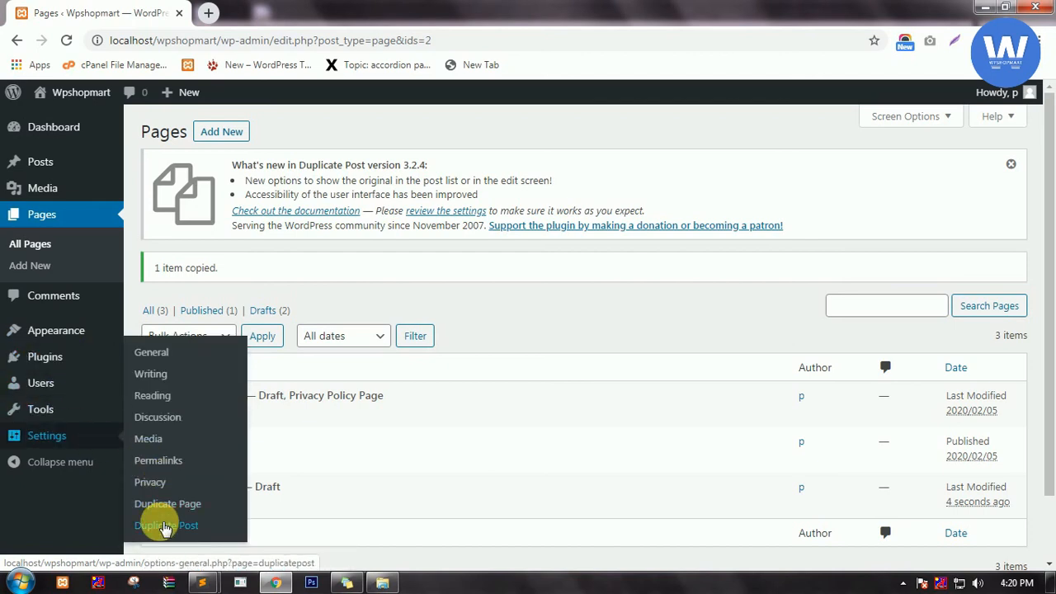
Review Duplicate Post's What to copy options and the roles allowed under Permissions.
{"action": "left_click", "coordinate": [166, 524]}
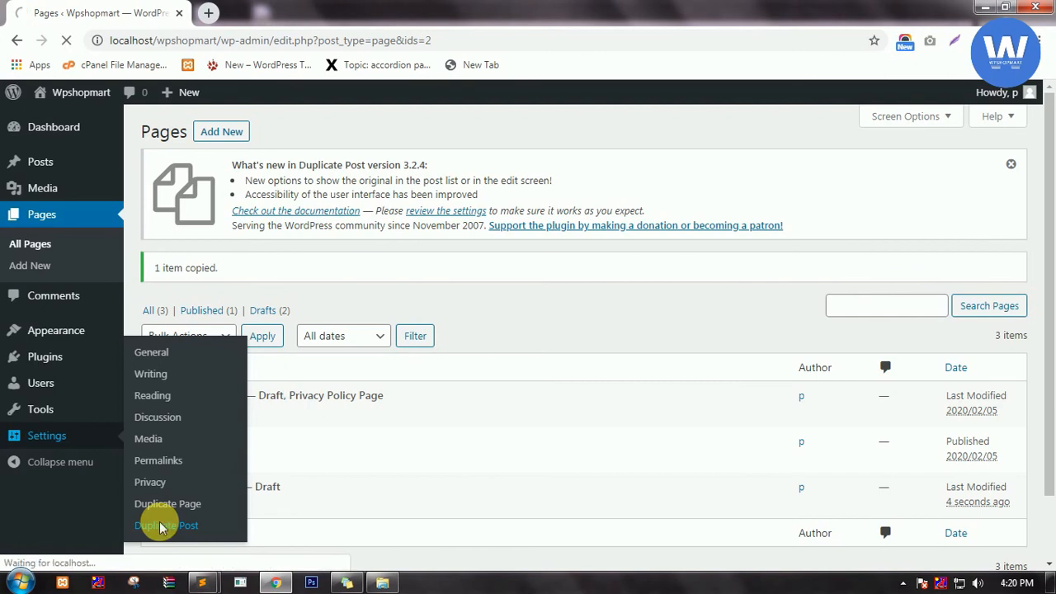
{"action": "left_click", "coordinate": [166, 525]}
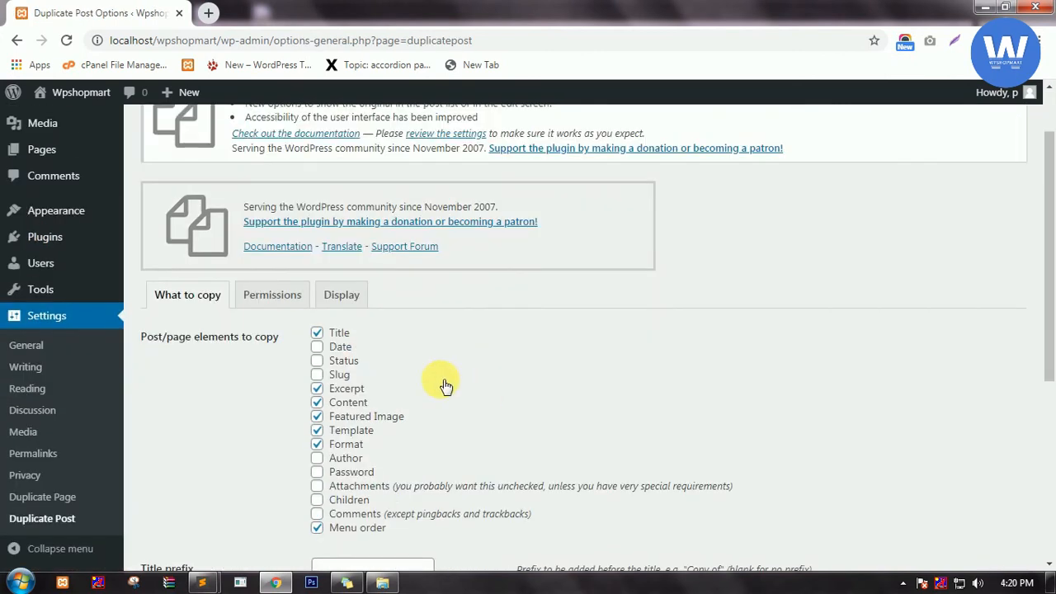
{"action": "scroll", "scroll_direction": "down", "scroll_amount": 3}
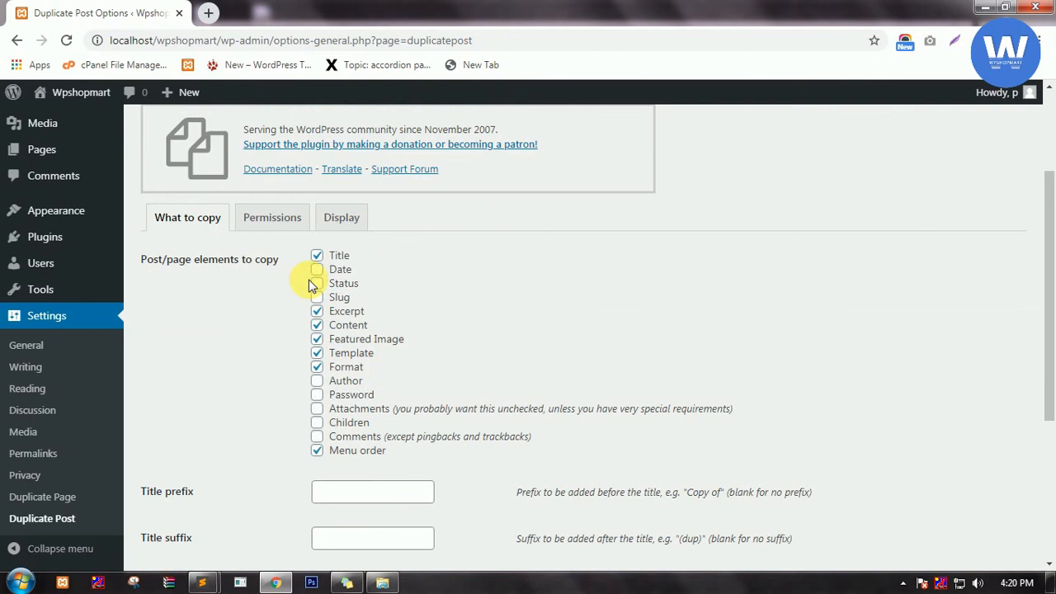
{"action": "scroll", "scroll_direction": "down", "scroll_amount": 3}
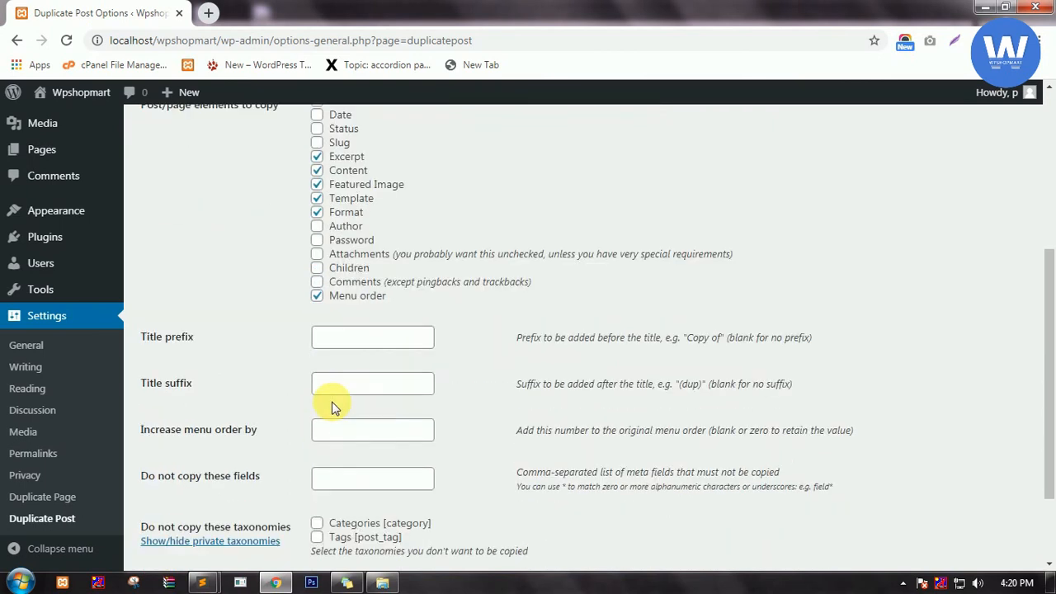
{"action": "scroll", "scroll_direction": "down", "scroll_amount": 3}
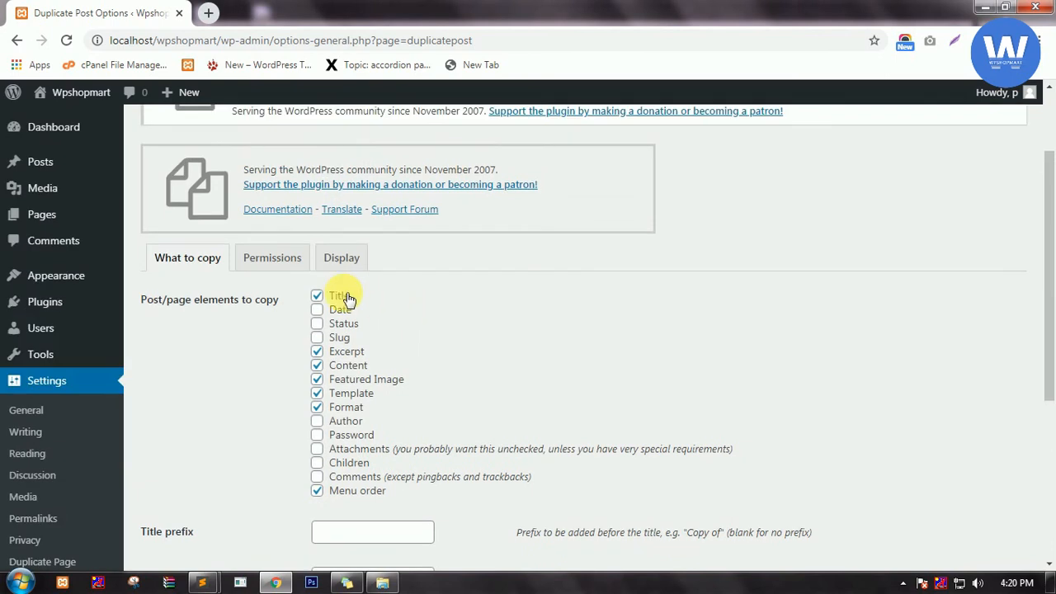
{"action": "left_click", "coordinate": [272, 258]}
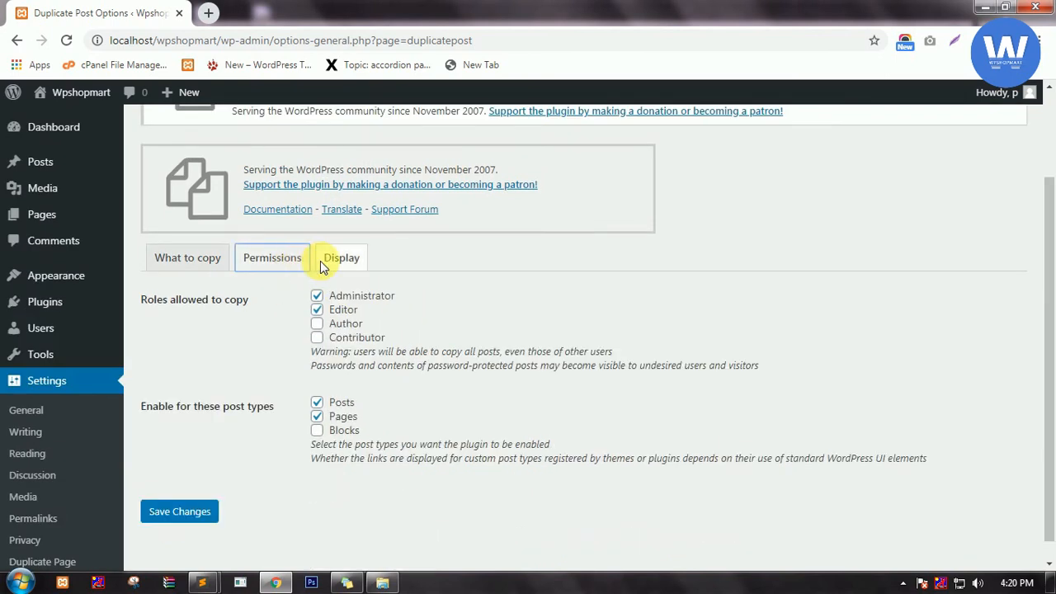
{"action": "left_click", "coordinate": [341, 257]}
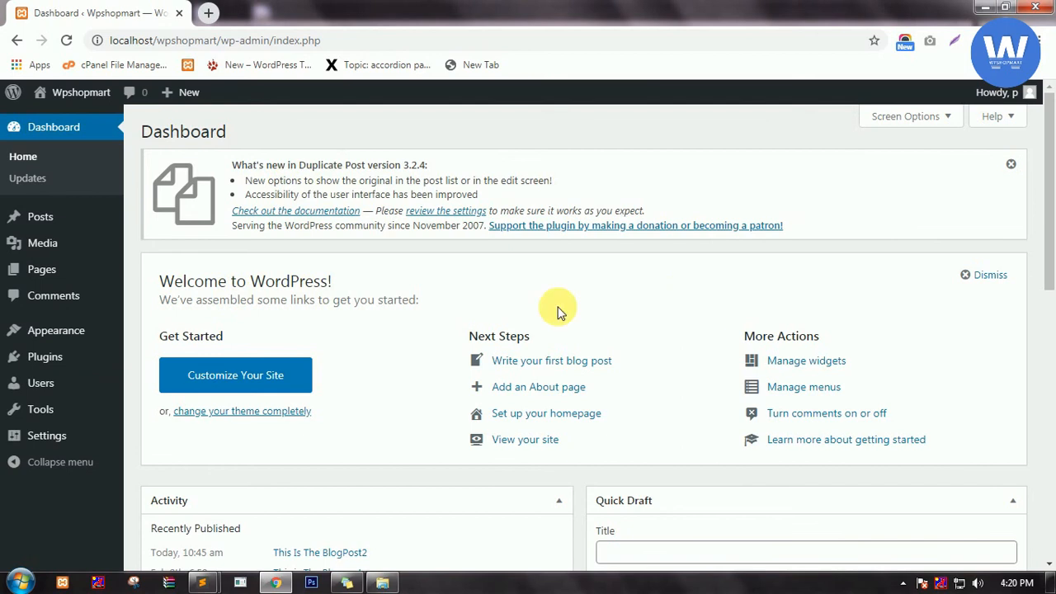
{"action": "scroll", "scroll_direction": "down", "scroll_amount": 3}
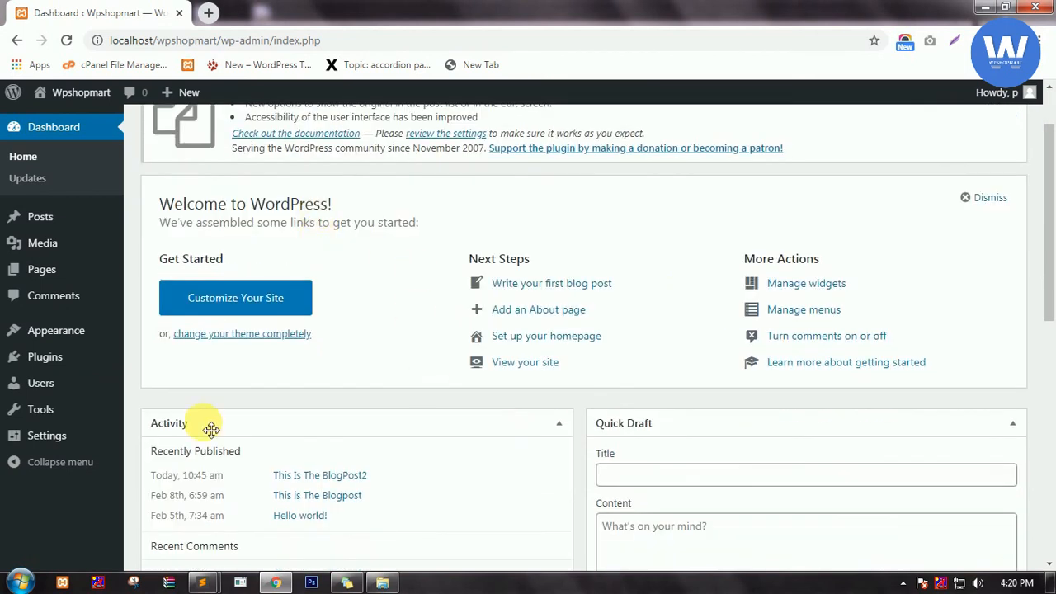
{"action": "mouse_move", "coordinate": [383, 308]}
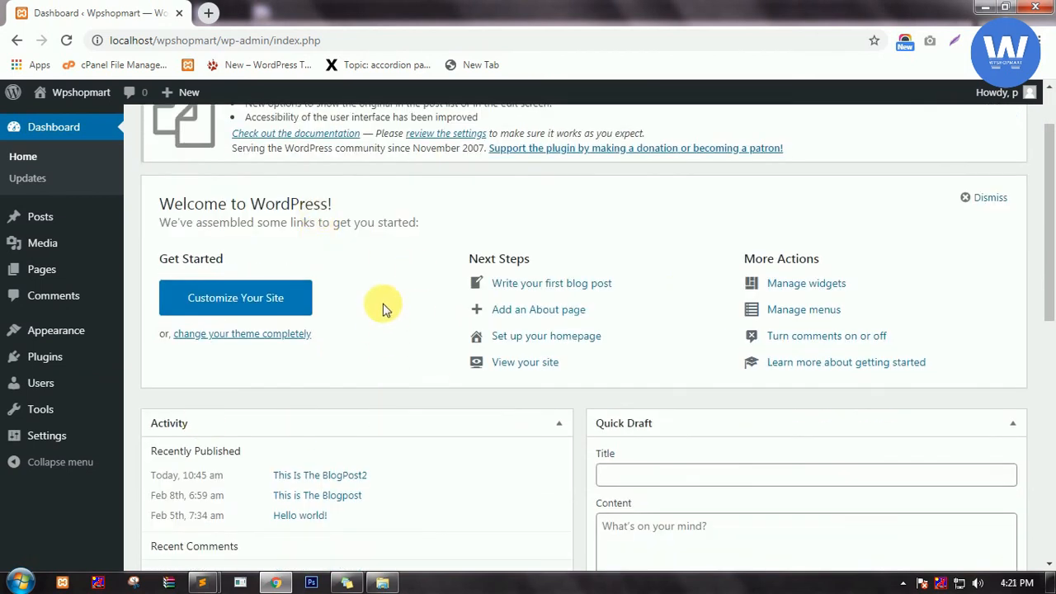
{"action": "mouse_move", "coordinate": [389, 270]}
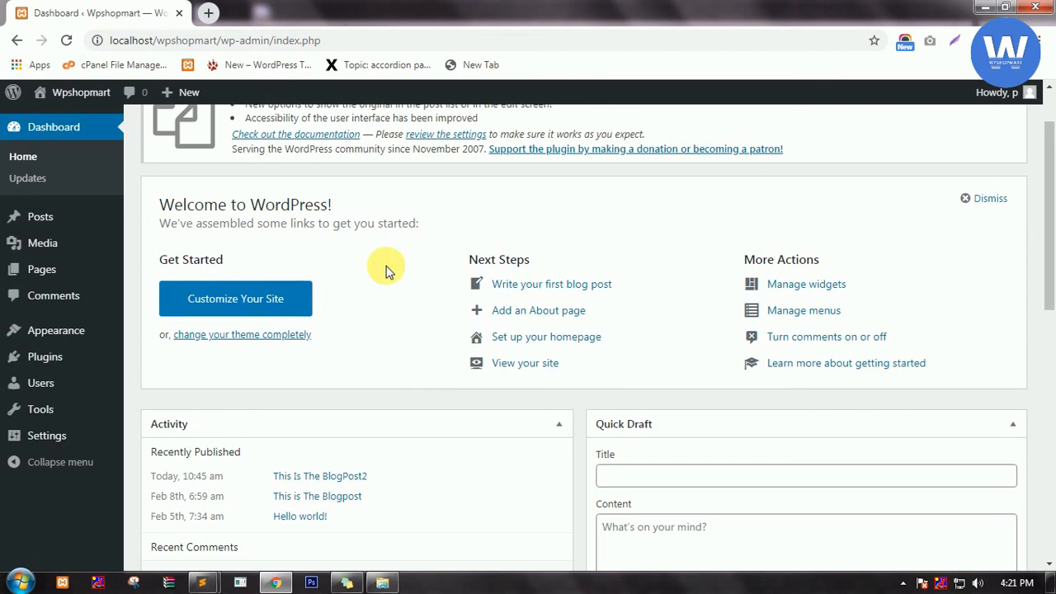
{"action": "scroll", "scroll_direction": "up", "scroll_amount": 3}
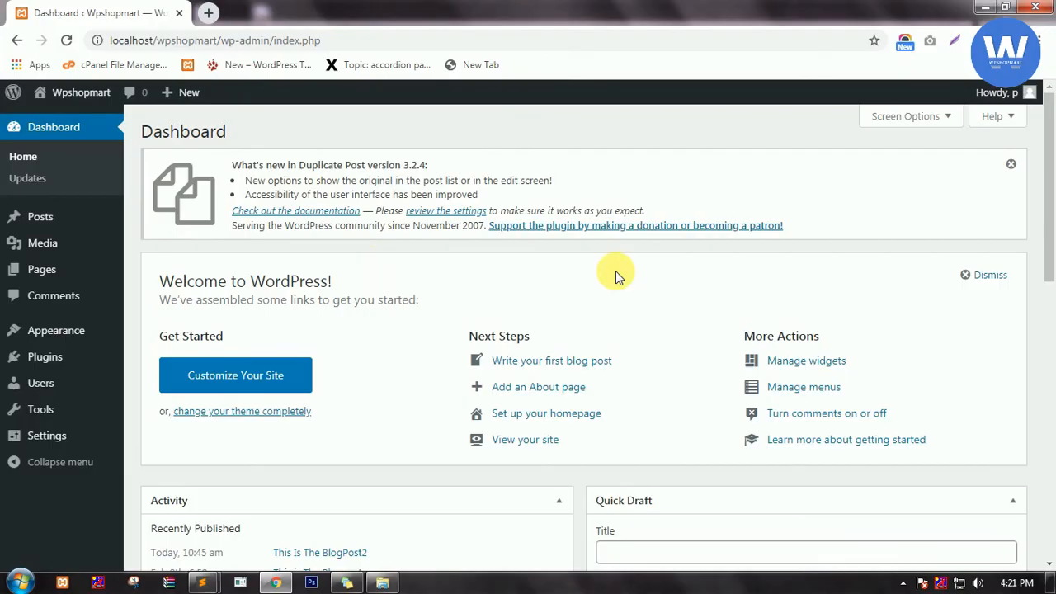